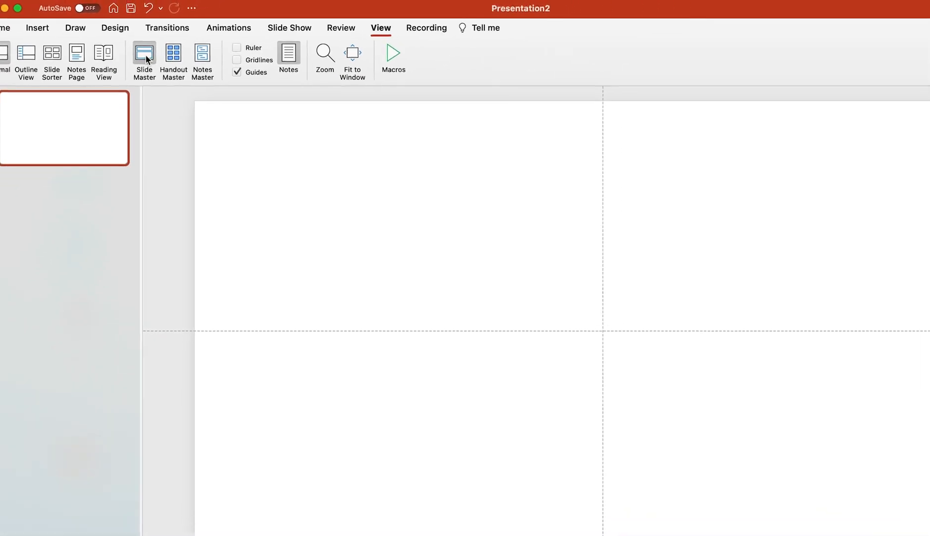
Step: Enter Slide Master view and draw a small rectangle bar in the blank layout's top-left corner
click(145, 60)
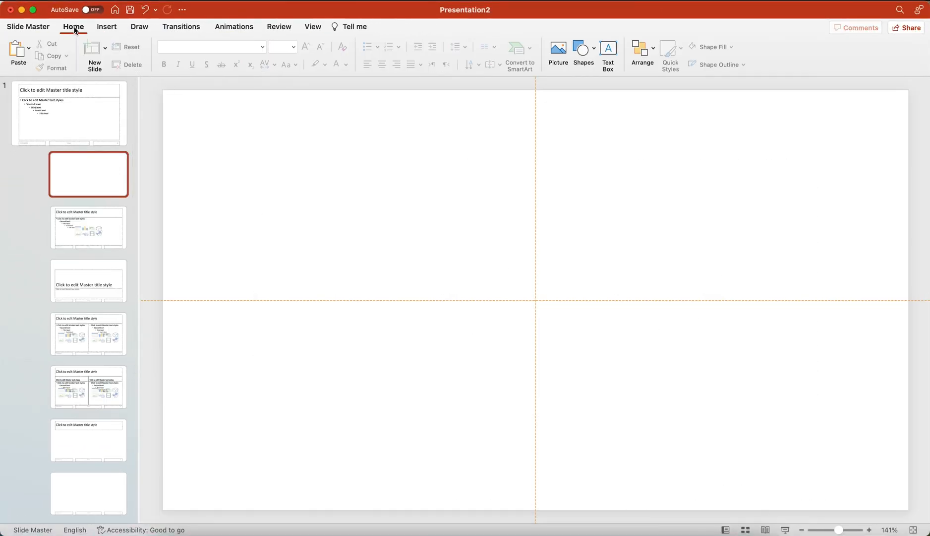
click(582, 52)
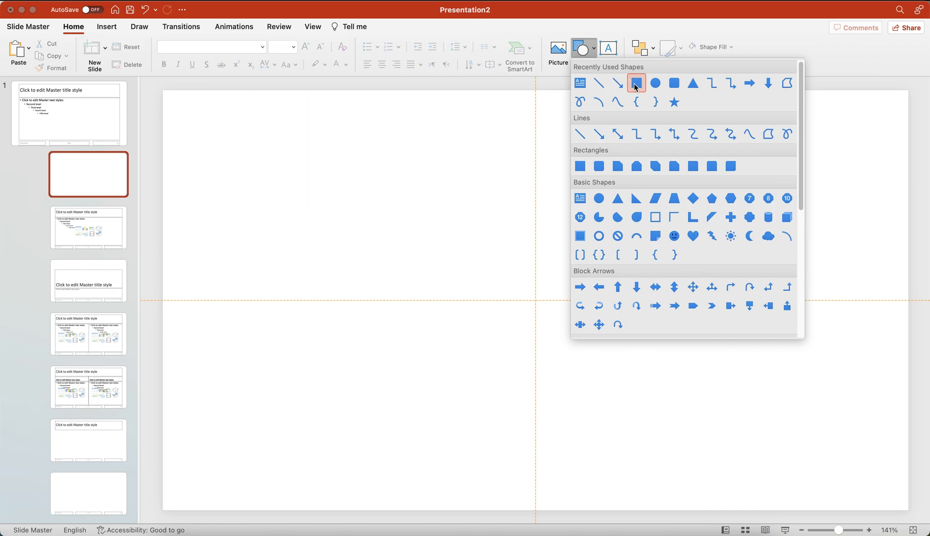
click(635, 83)
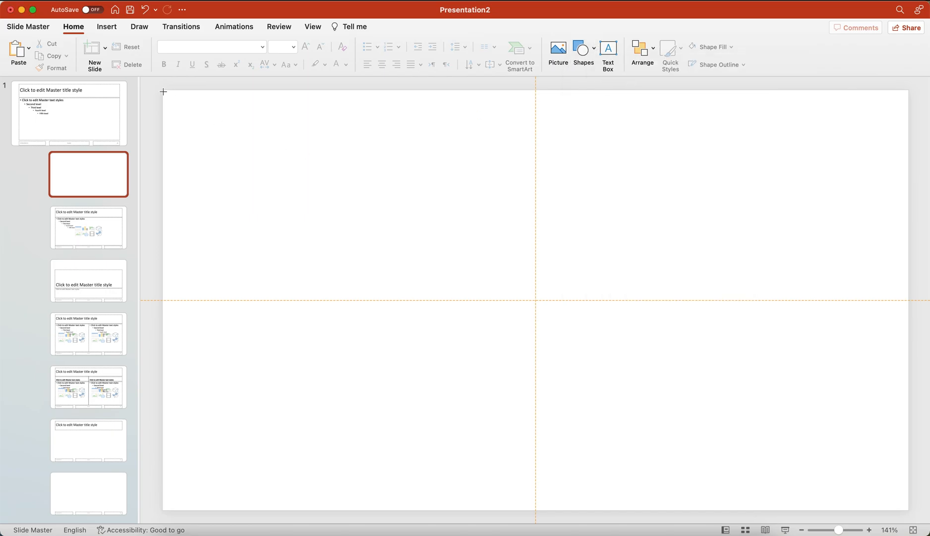
drag(163, 92, 230, 105)
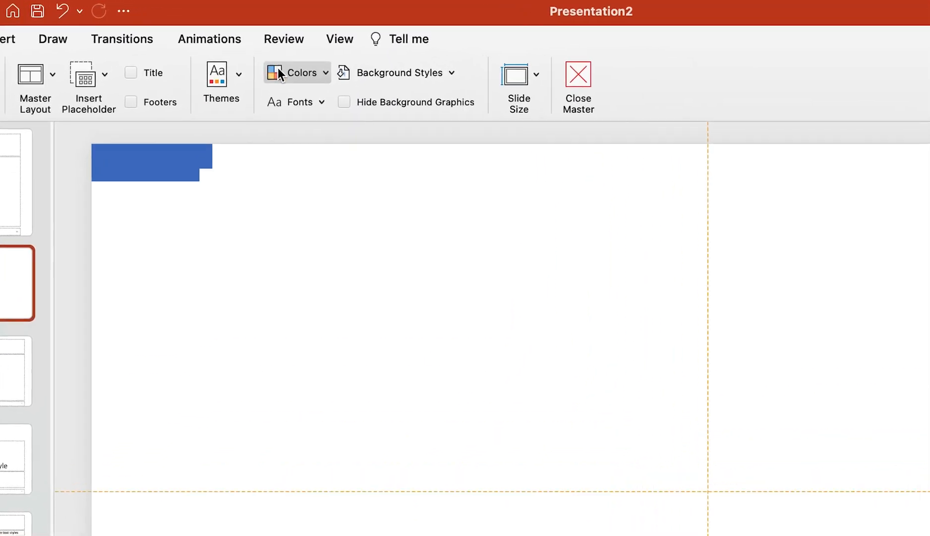
Step: Switch to a darker theme colour palette and fill the top bar dark mauve
click(296, 72)
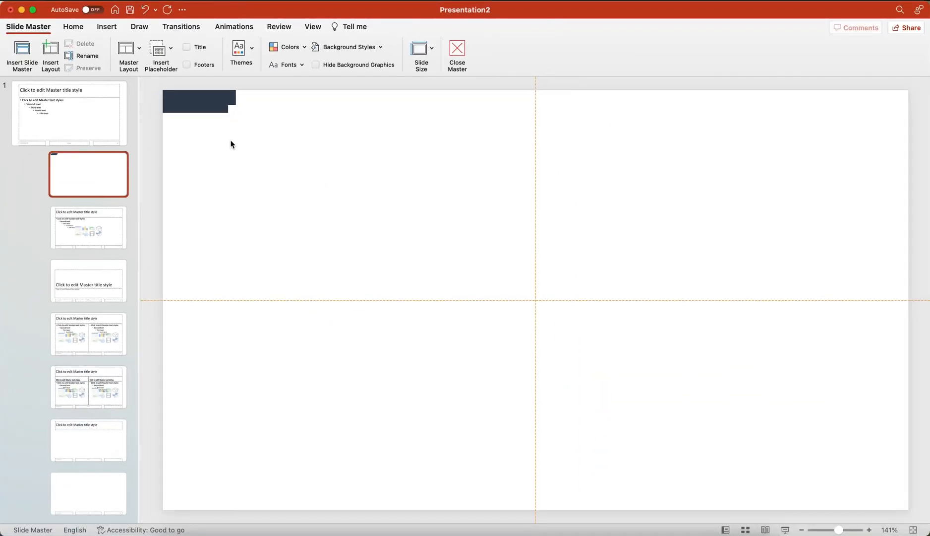
click(199, 100)
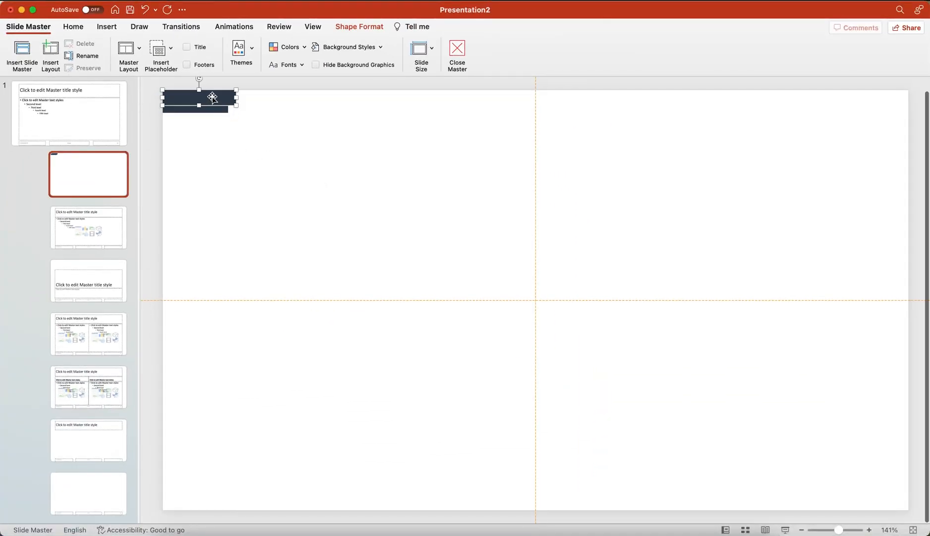
click(359, 26)
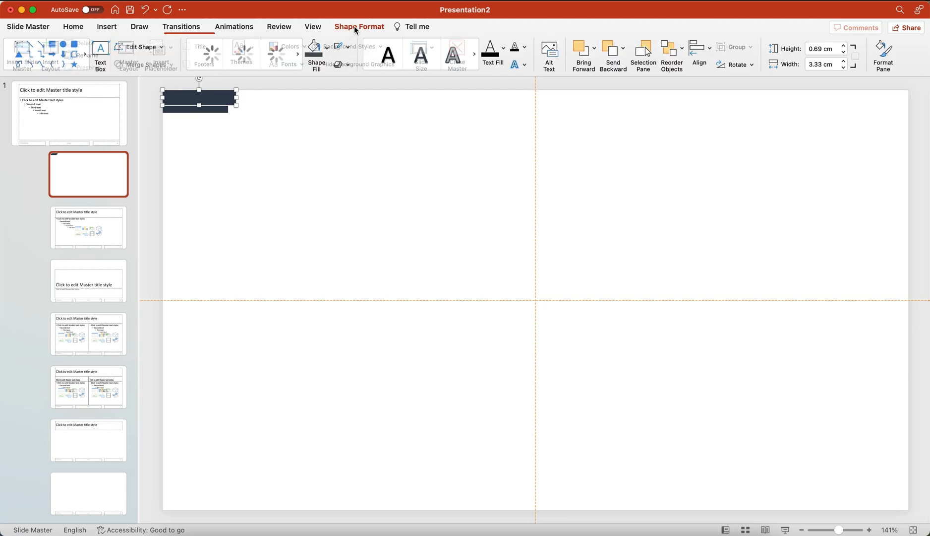
click(314, 48)
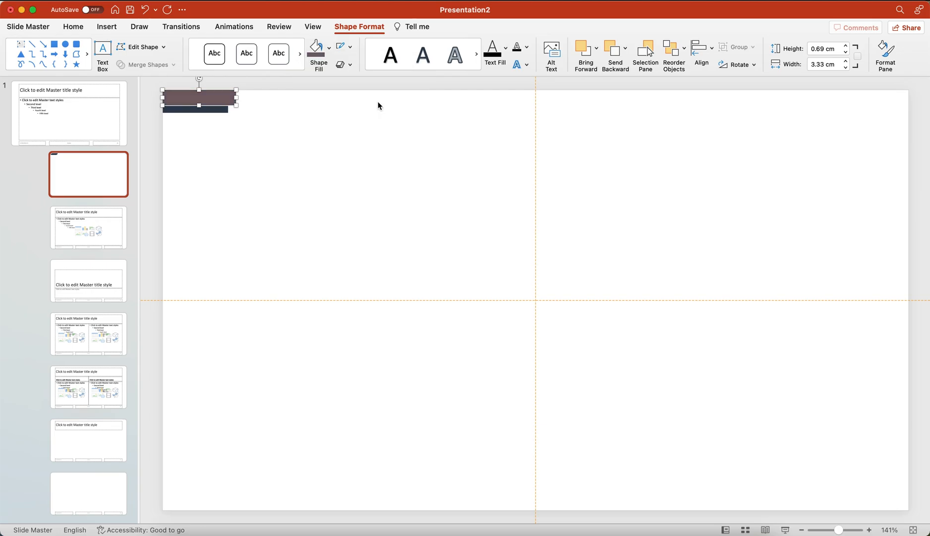
Step: Fill the lower bar with a pale pinkish-grey colour
click(28, 26)
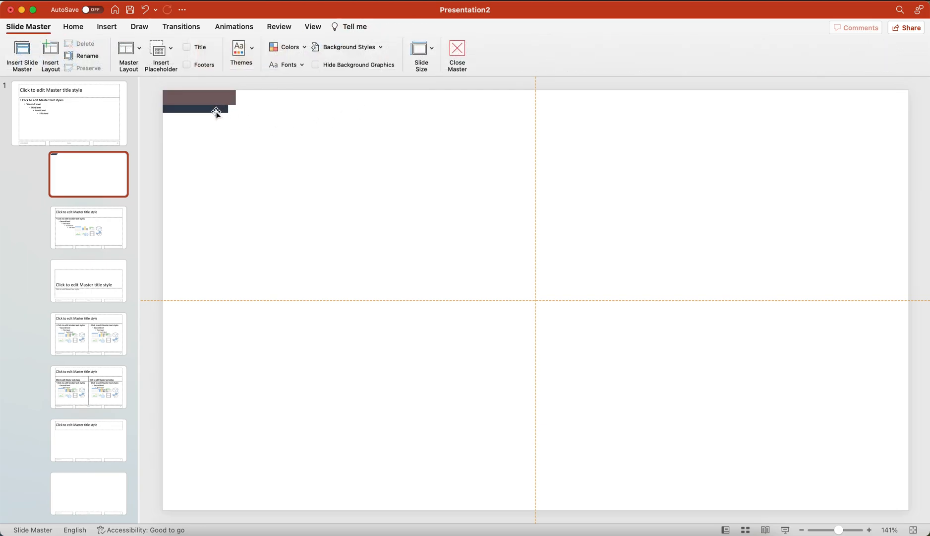
click(329, 54)
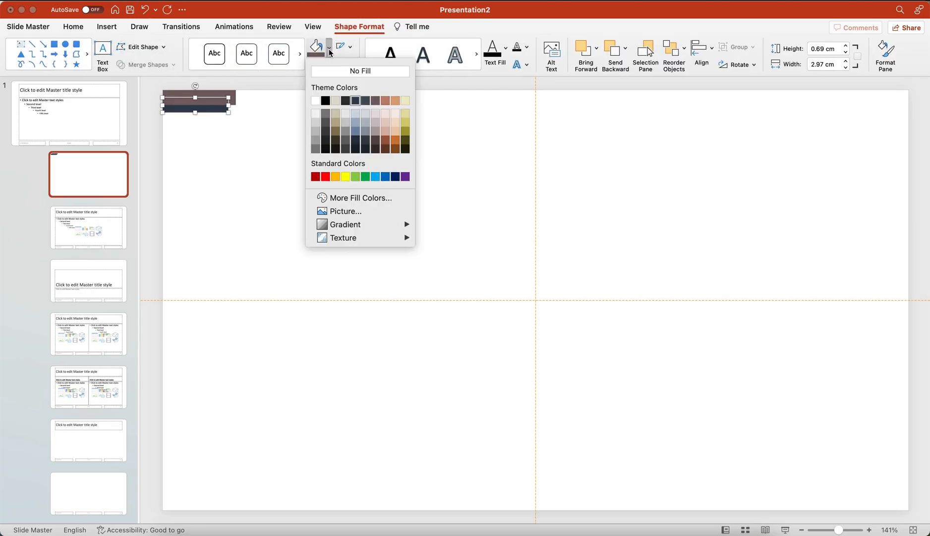
click(28, 26)
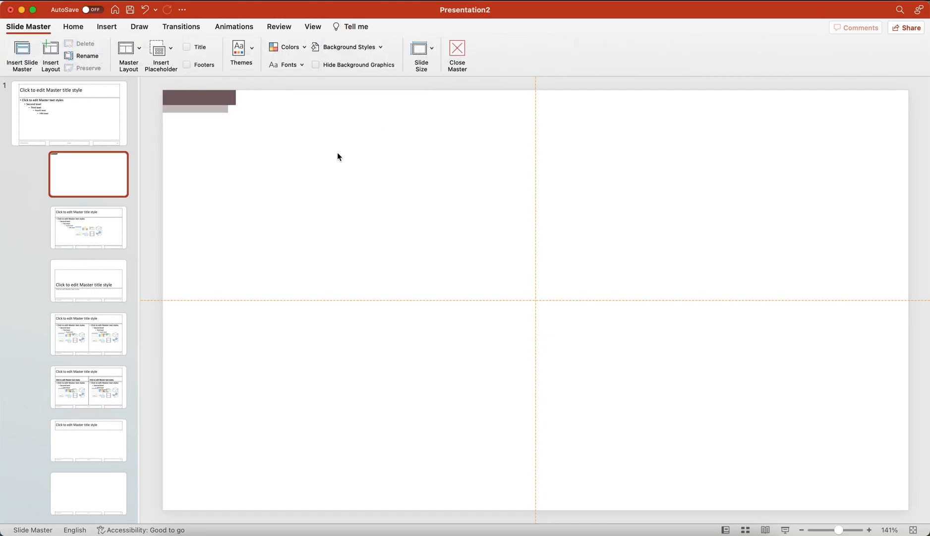
click(230, 49)
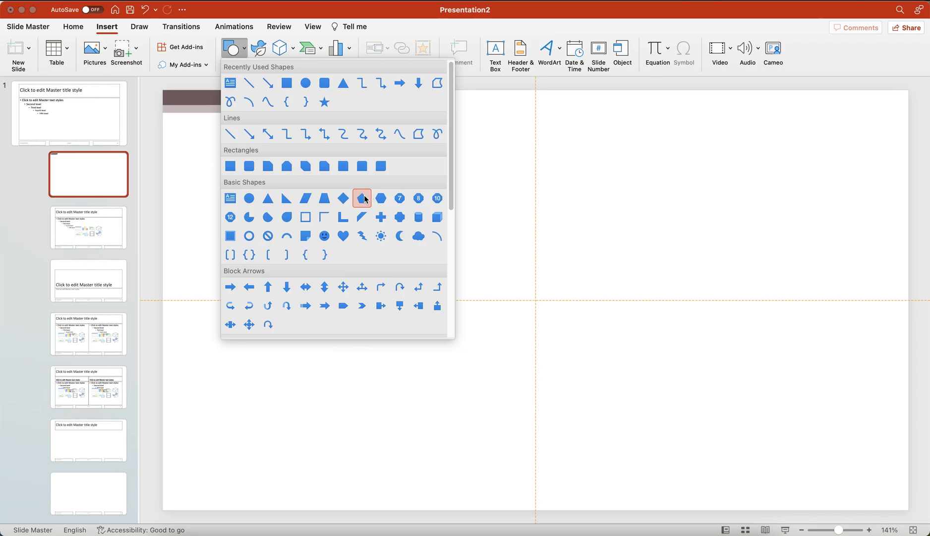
Step: Add a no-fill outlined hexagon, resize it, and arrange copies into a bottom-left cluster
click(362, 198)
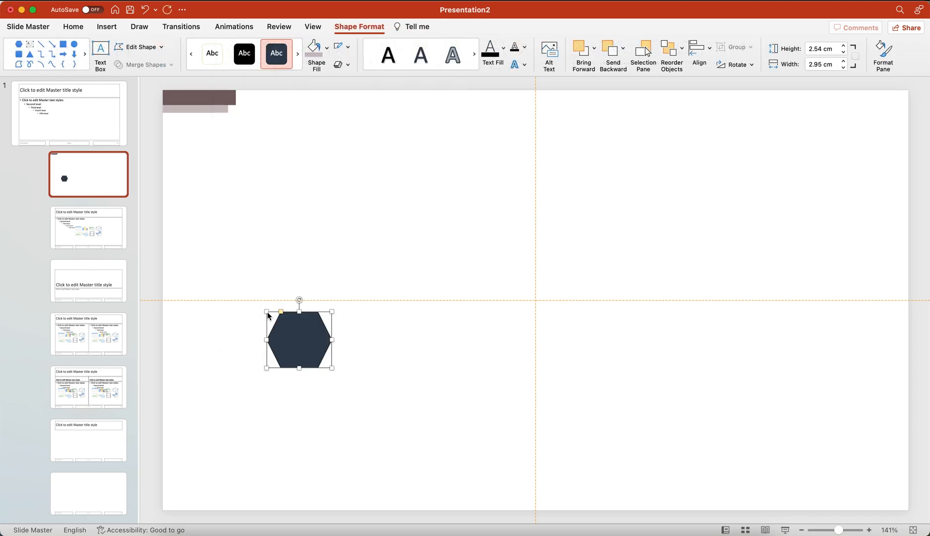
click(314, 49)
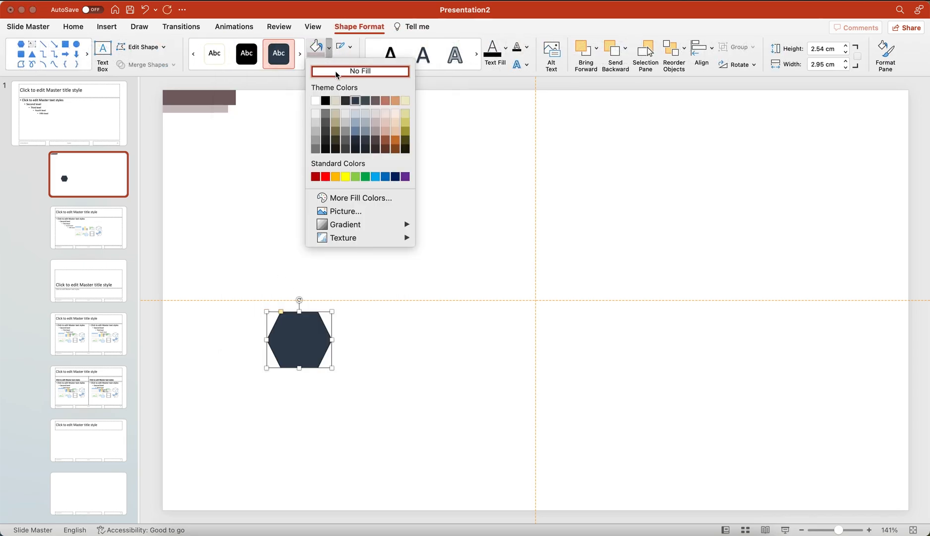
click(360, 70)
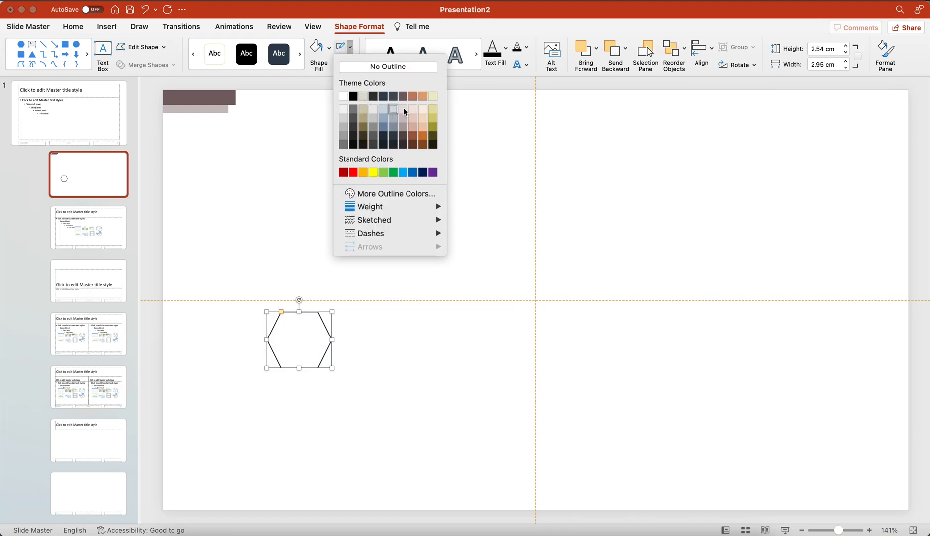
mouse_move(414, 105)
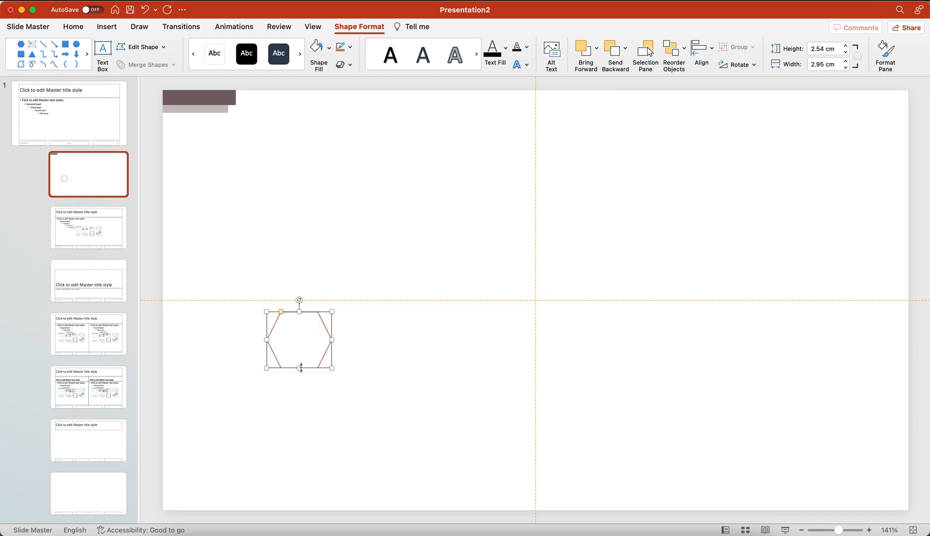
drag(299, 338, 218, 459)
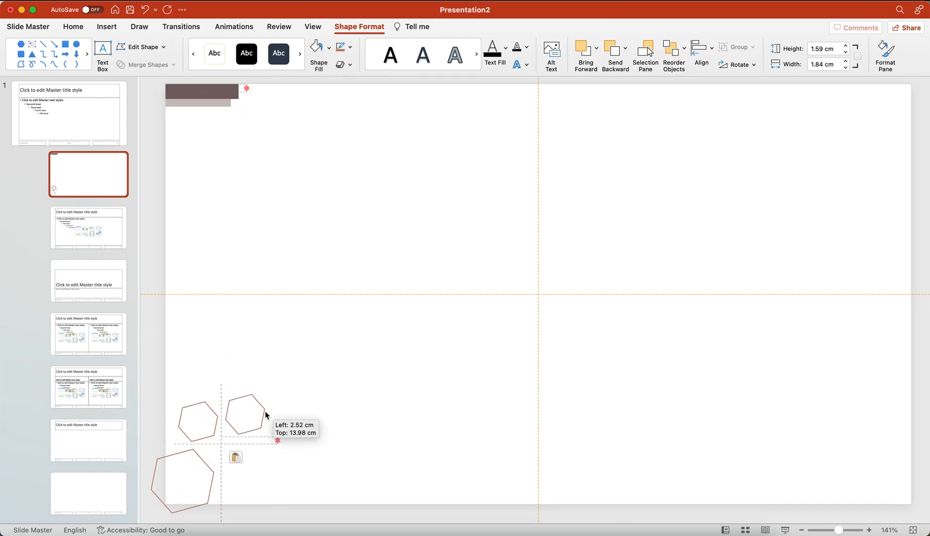
drag(245, 414, 224, 438)
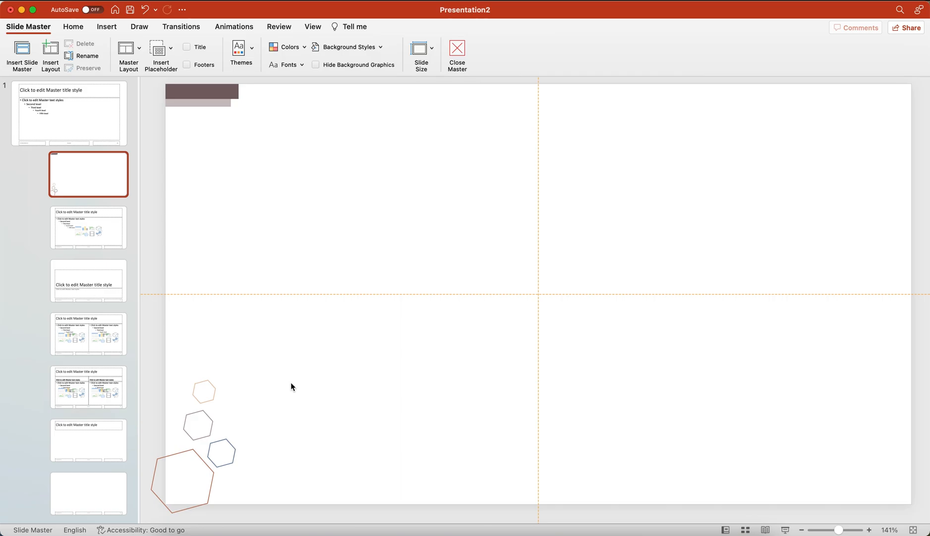
mouse_move(407, 281)
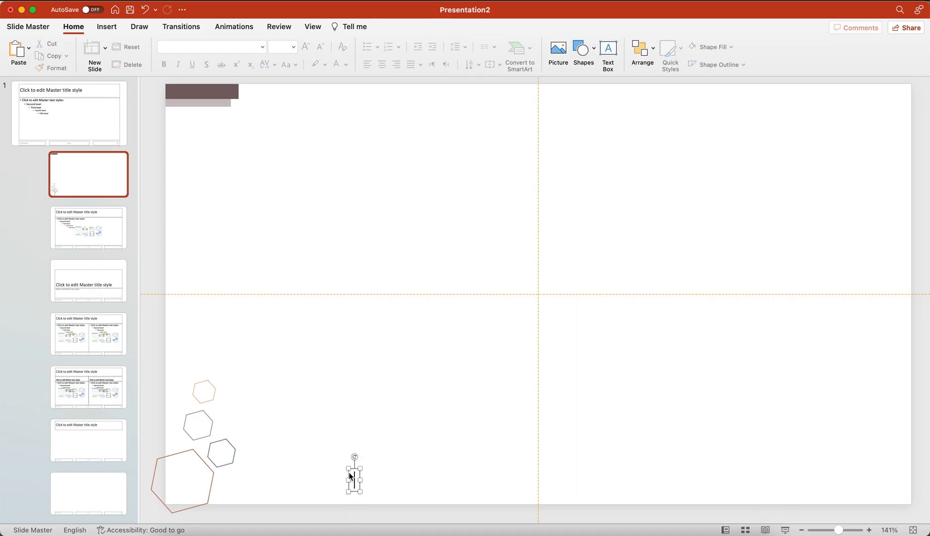
Step: Type 'Besttemplates.net' and position the label along the bottom edge near the hexagons
text(Besttemplates.net)
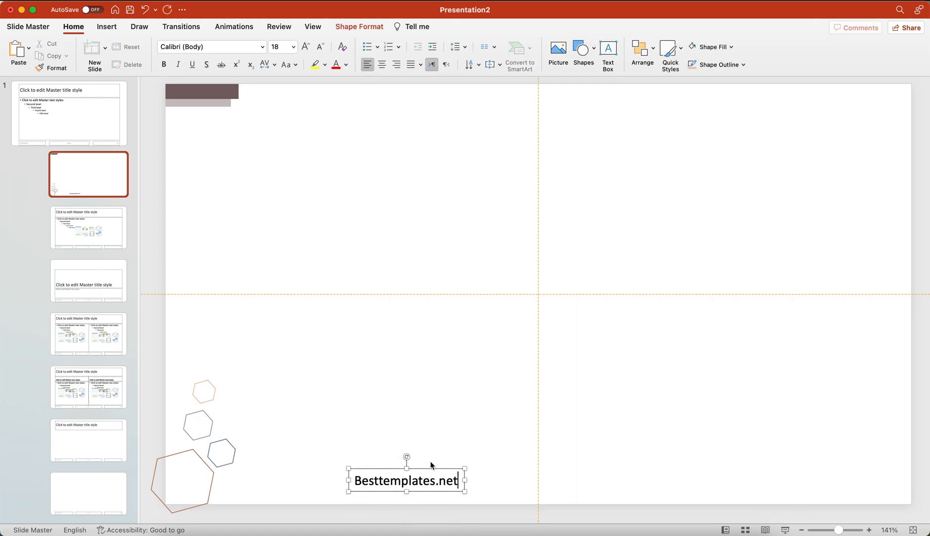
drag(406, 481, 420, 478)
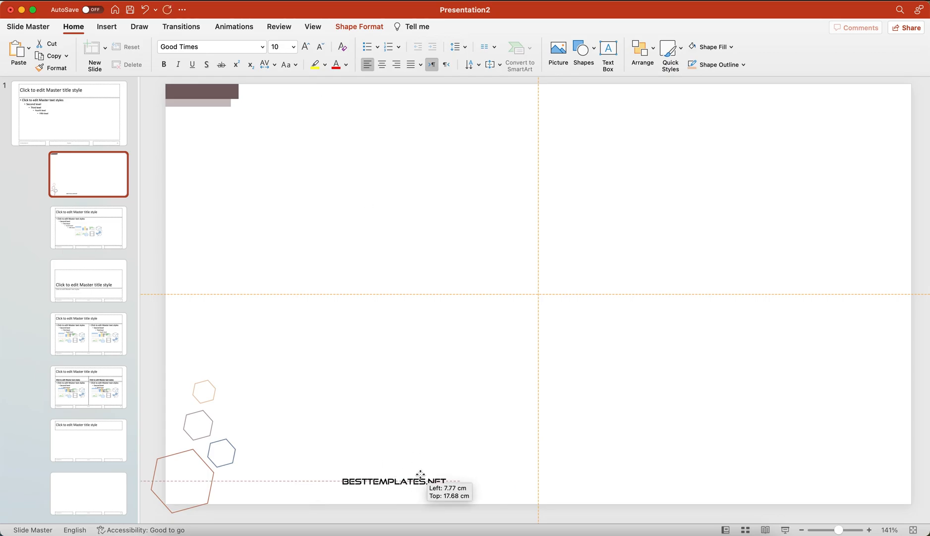
click(347, 64)
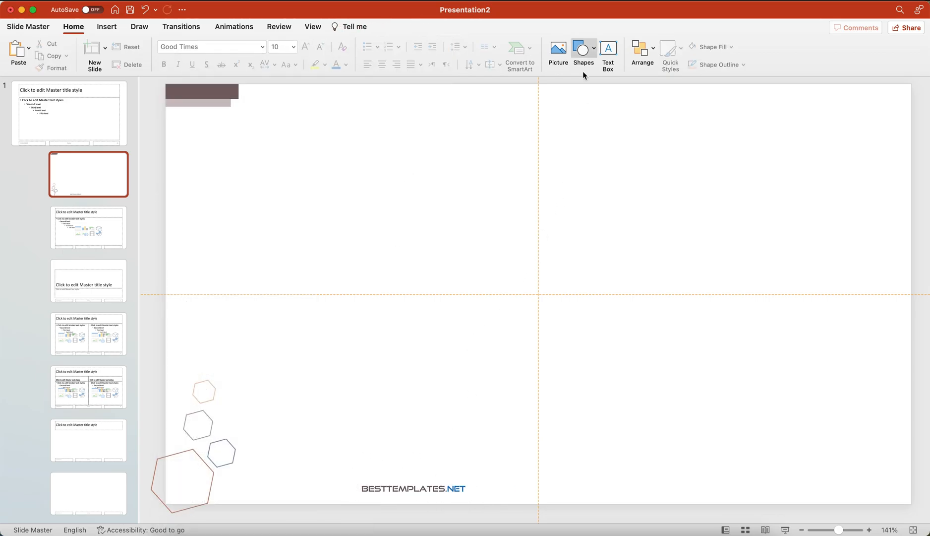
Step: Draw a rounded rectangle and tilt it diagonally
click(584, 54)
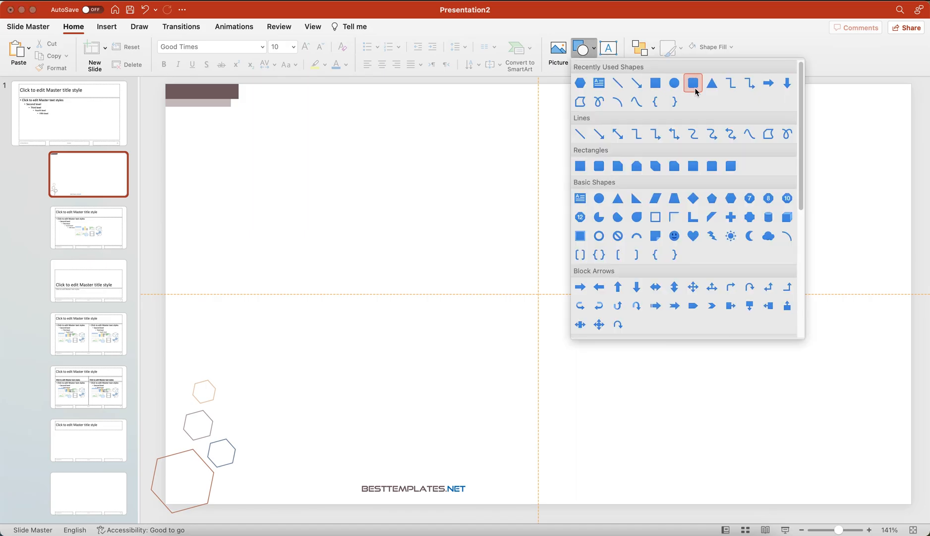
click(693, 83)
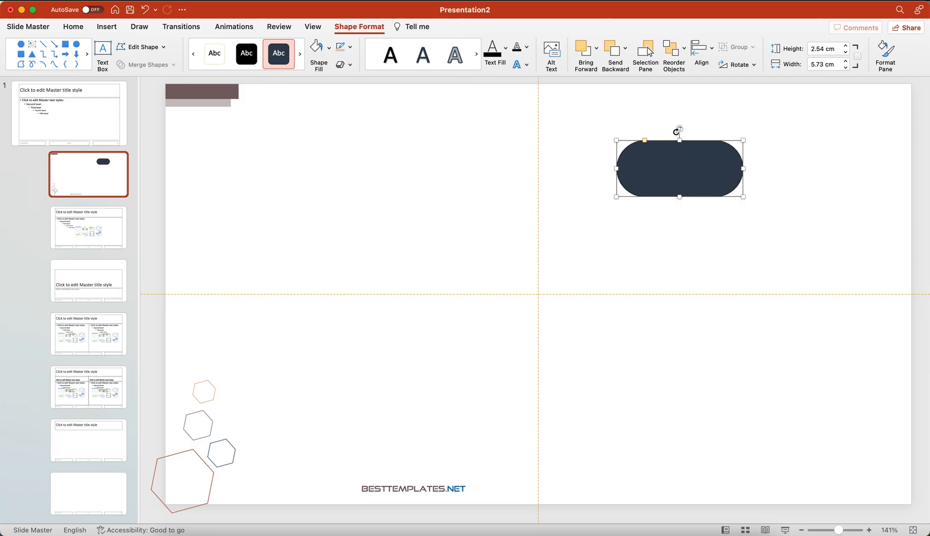
drag(678, 132, 707, 142)
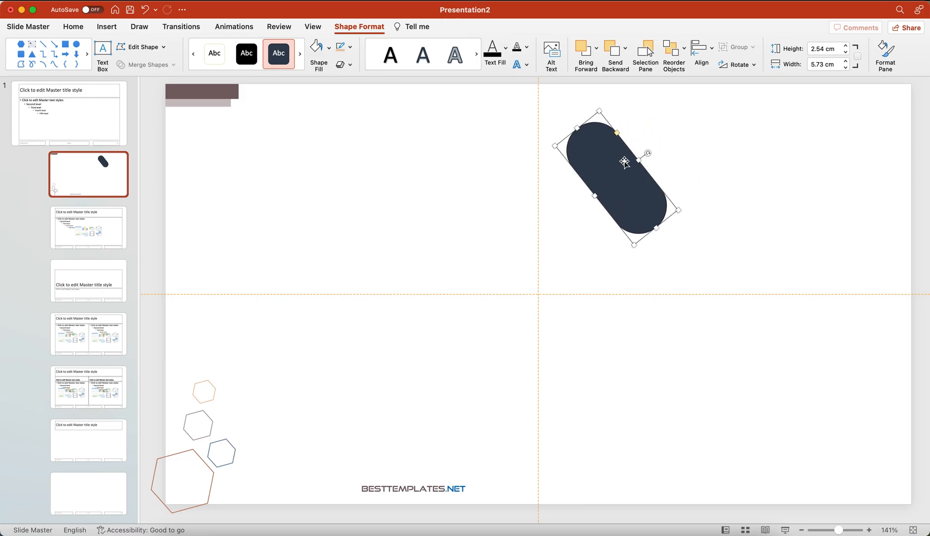
Step: Stretch the rounded bar thinner and longer so it extends past the top slide edge
click(870, 530)
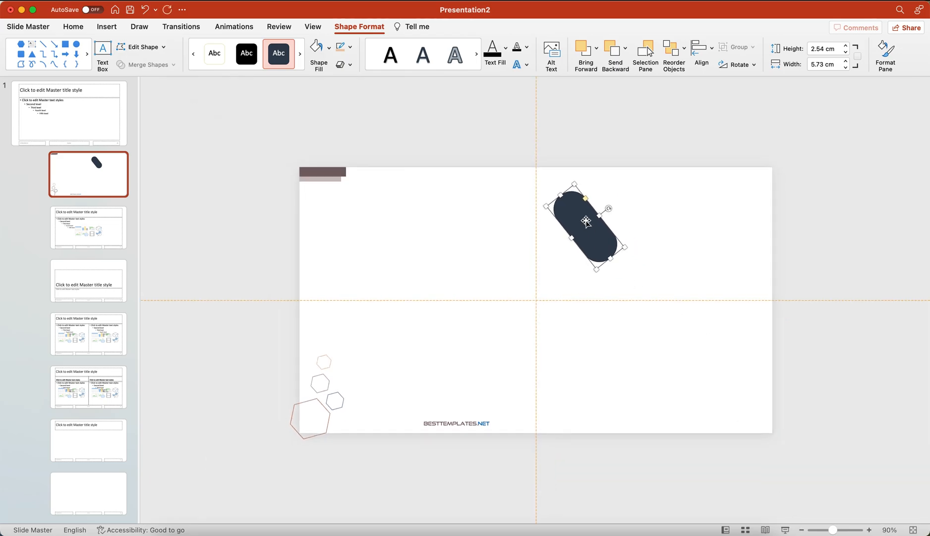
drag(571, 200, 531, 147)
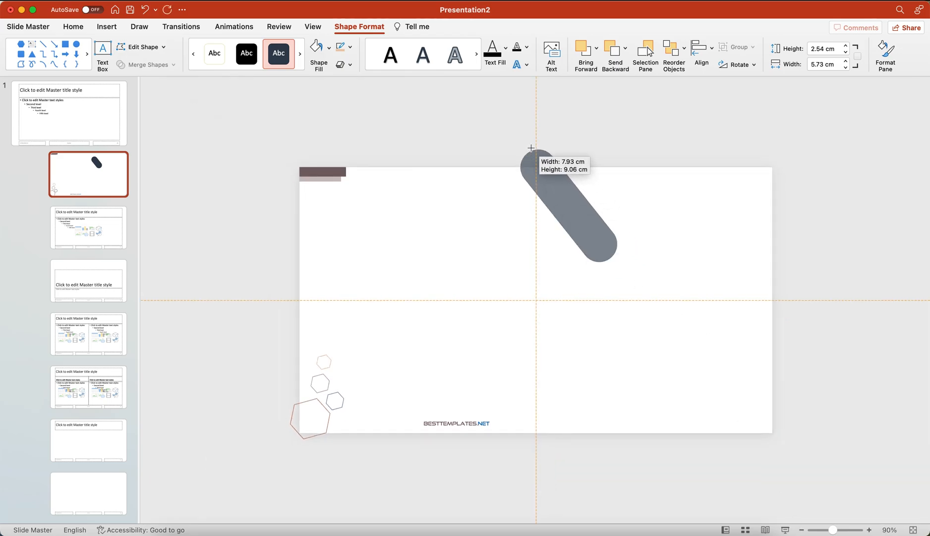
drag(531, 147, 577, 204)
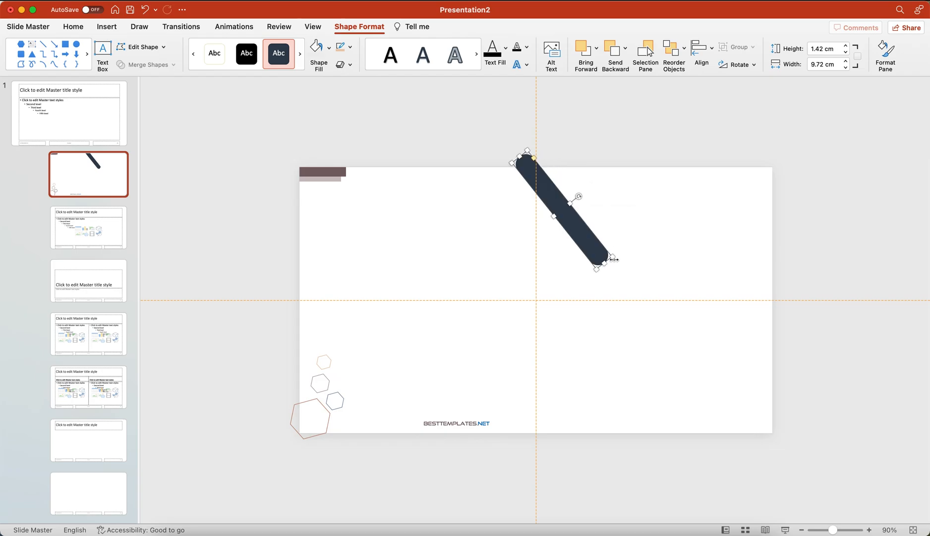
drag(598, 267, 620, 274)
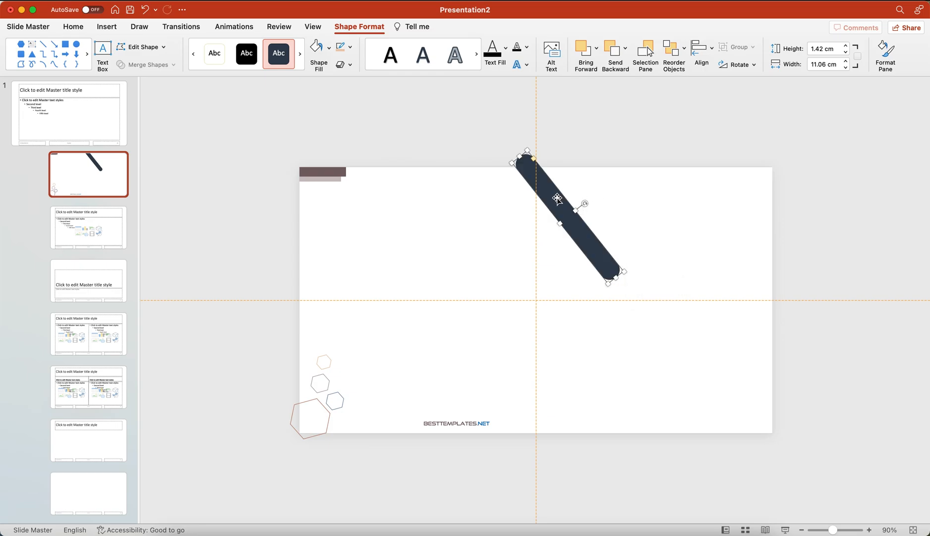
drag(557, 199, 529, 165)
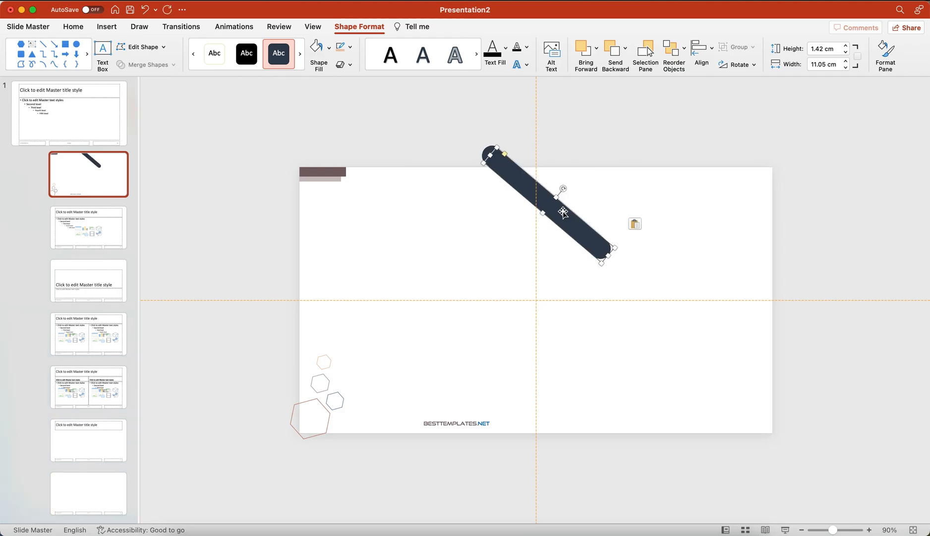
Step: Duplicate the bar into parallel diagonal stripes across the right side, then select all bars
drag(563, 212, 572, 254)
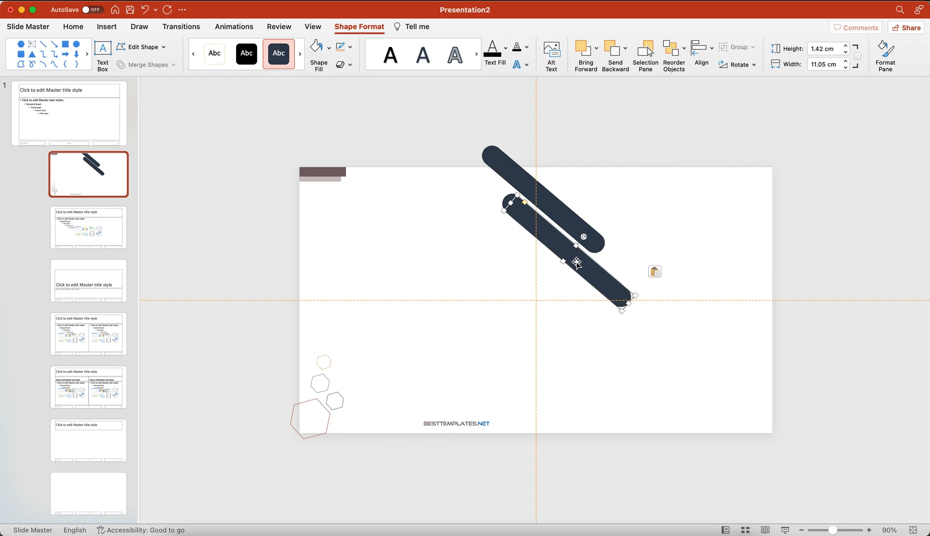
drag(576, 264, 637, 252)
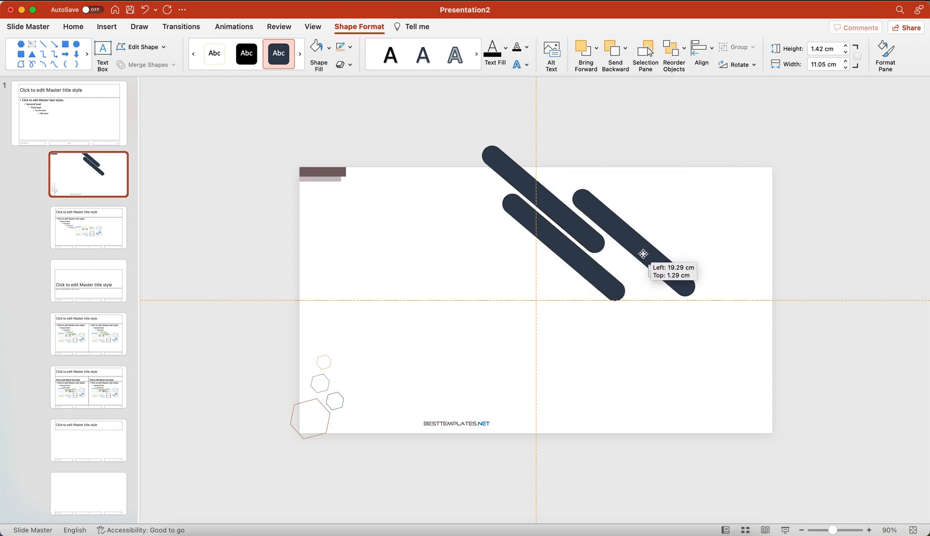
drag(643, 254, 657, 266)
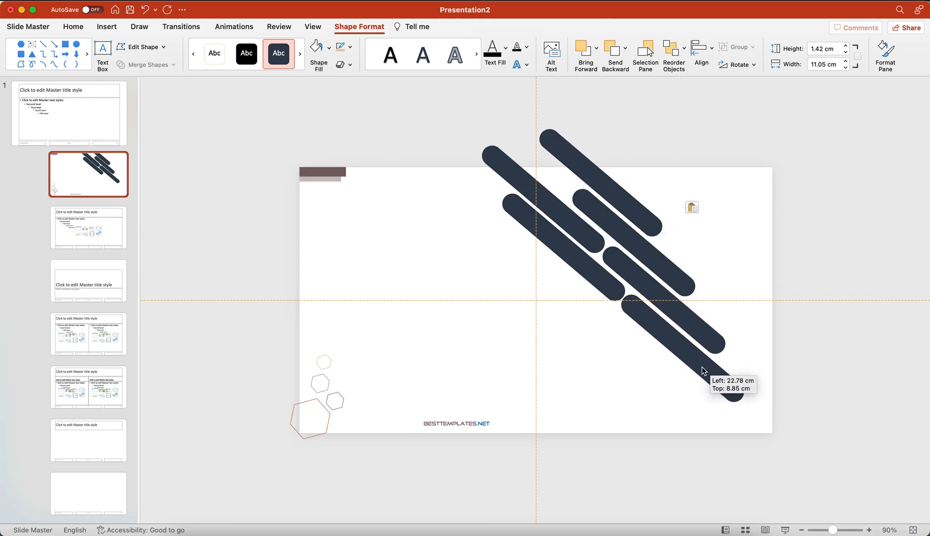
drag(704, 371, 762, 360)
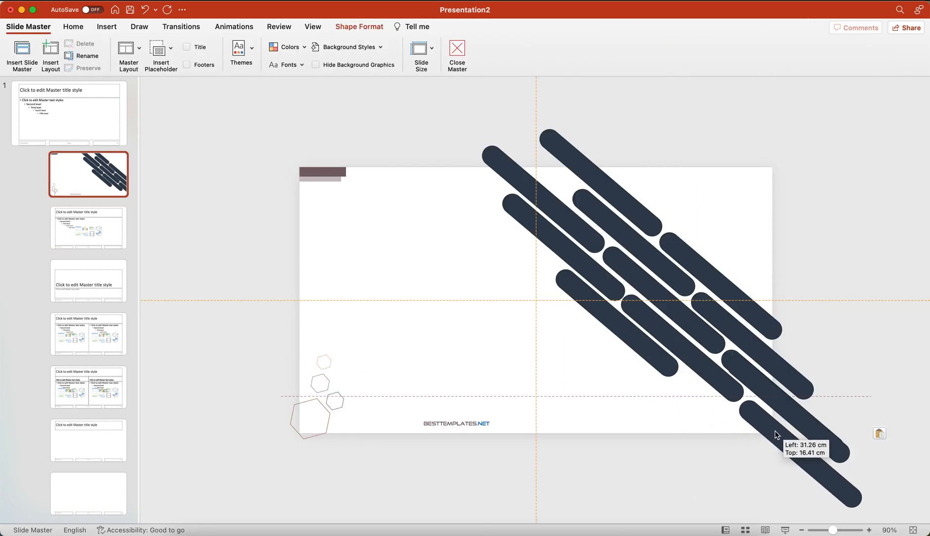
drag(765, 433, 659, 398)
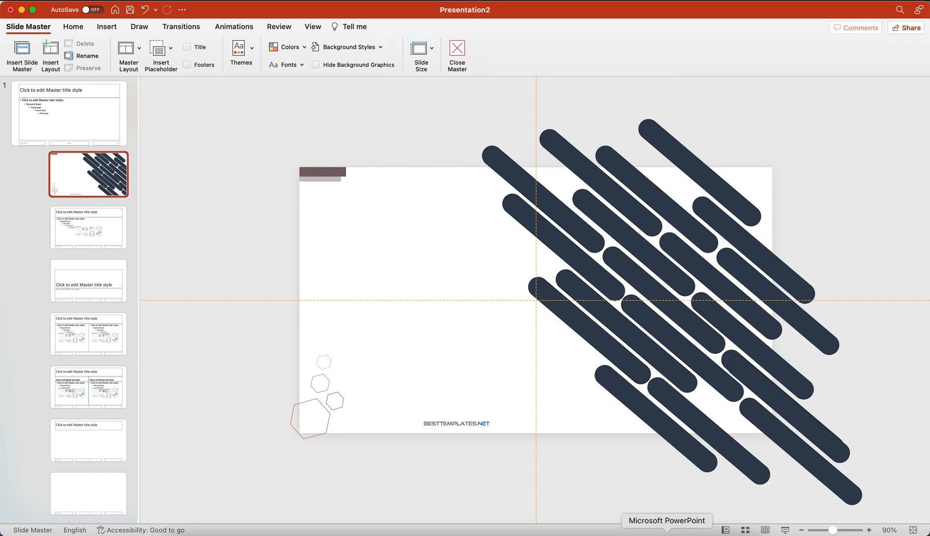
click(73, 26)
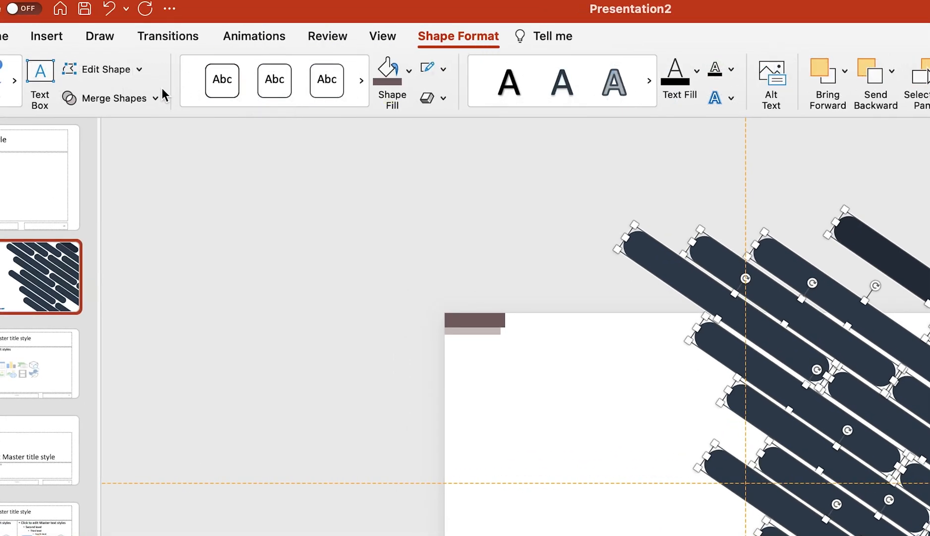
Step: Insert a picture placeholder covering the group of diagonal bars
click(115, 97)
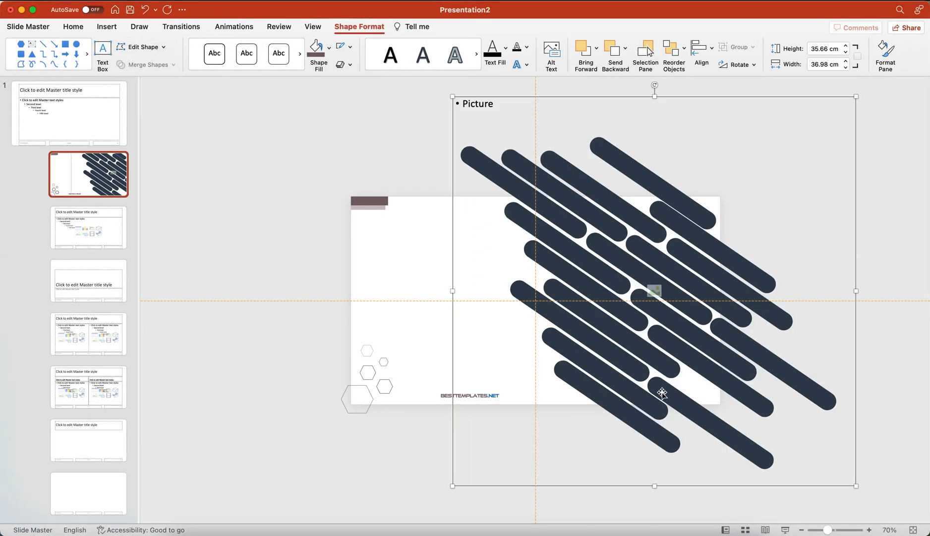
Step: Send the placeholder to back, select it with the bars, and merge them with Intersect
right_click(662, 394)
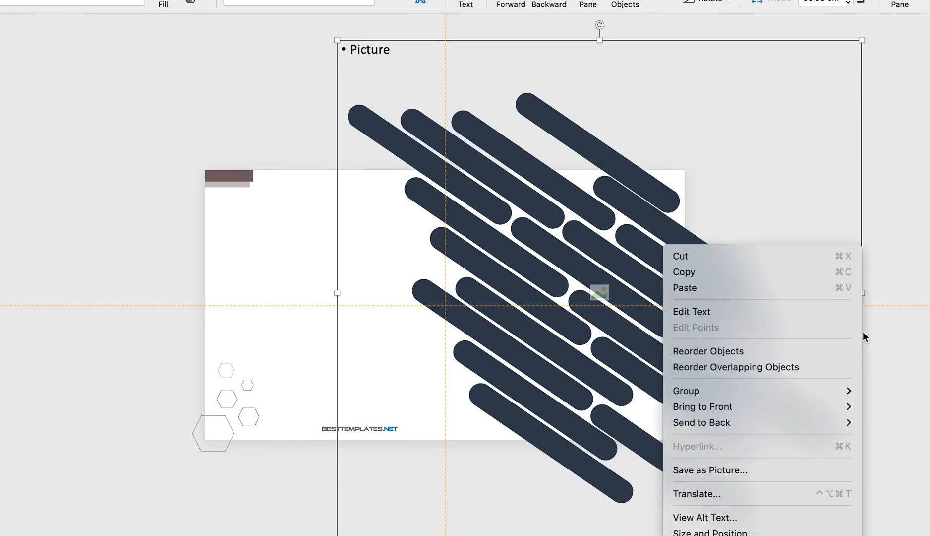
mouse_move(701, 421)
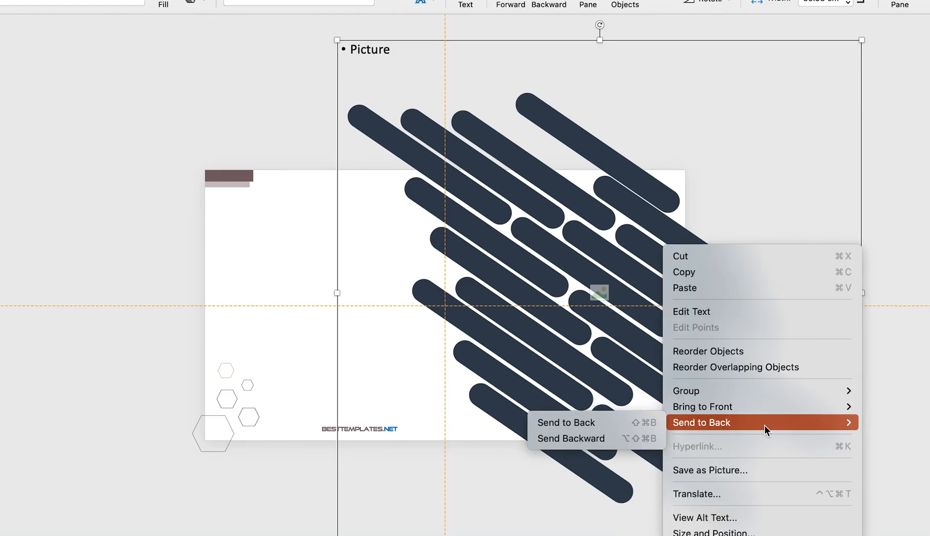
click(701, 421)
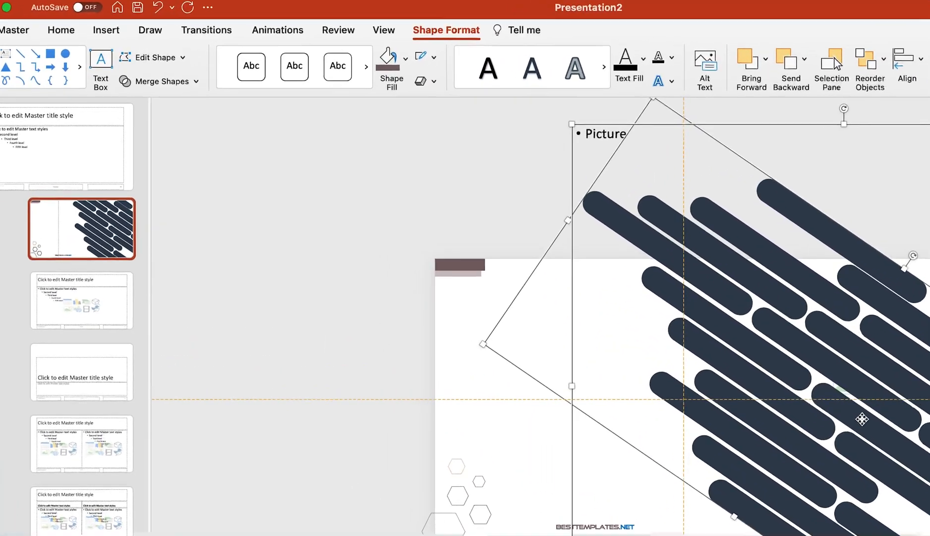
click(160, 81)
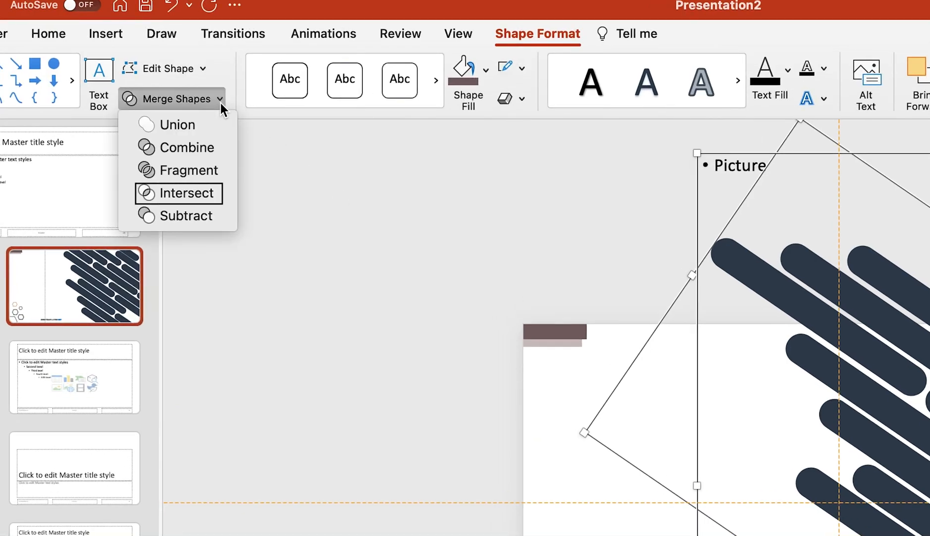
click(178, 193)
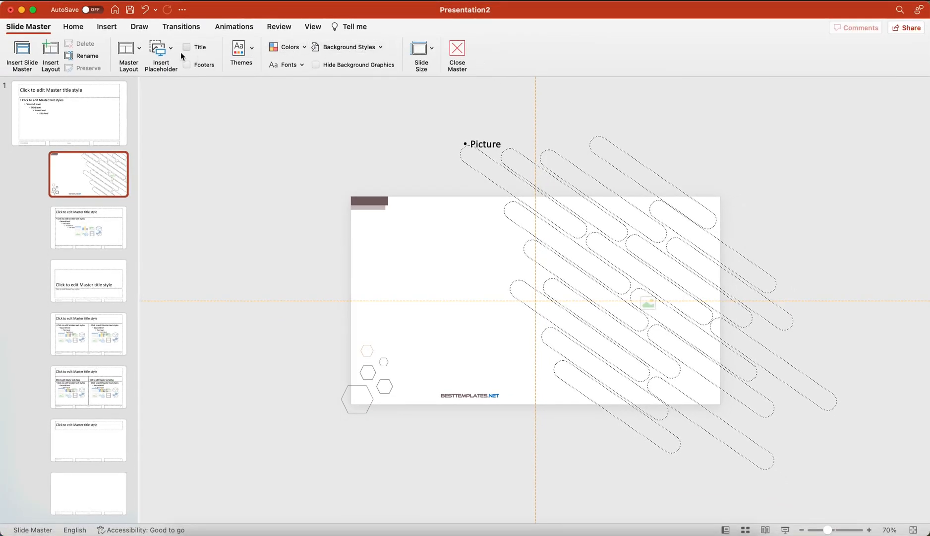
Step: Draw a new slim rounded bar, tilt it, and lay it on the top outlined stripe
click(73, 27)
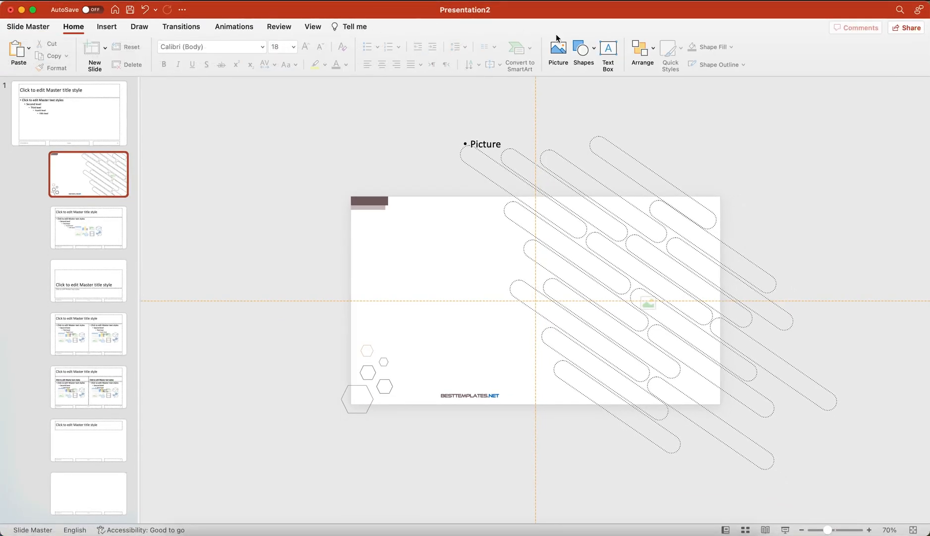
click(582, 54)
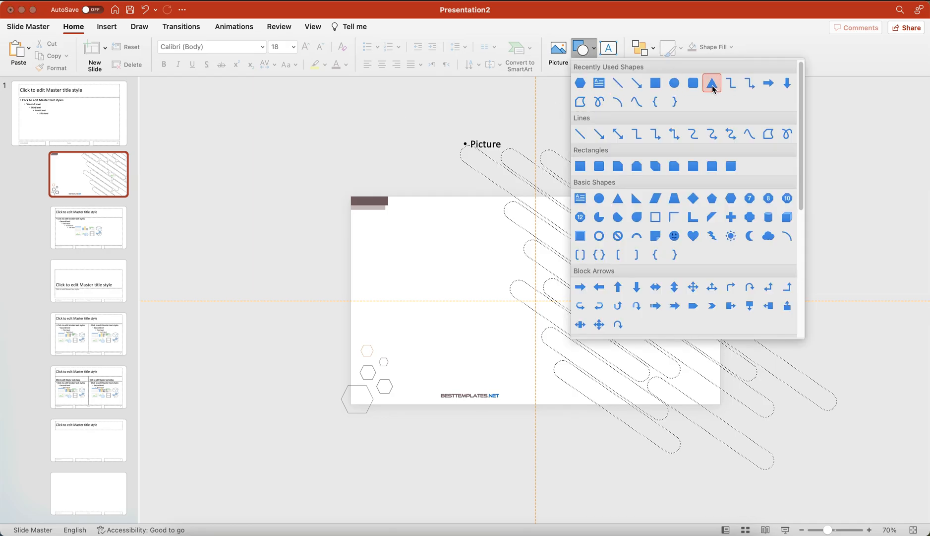
drag(428, 233, 445, 300)
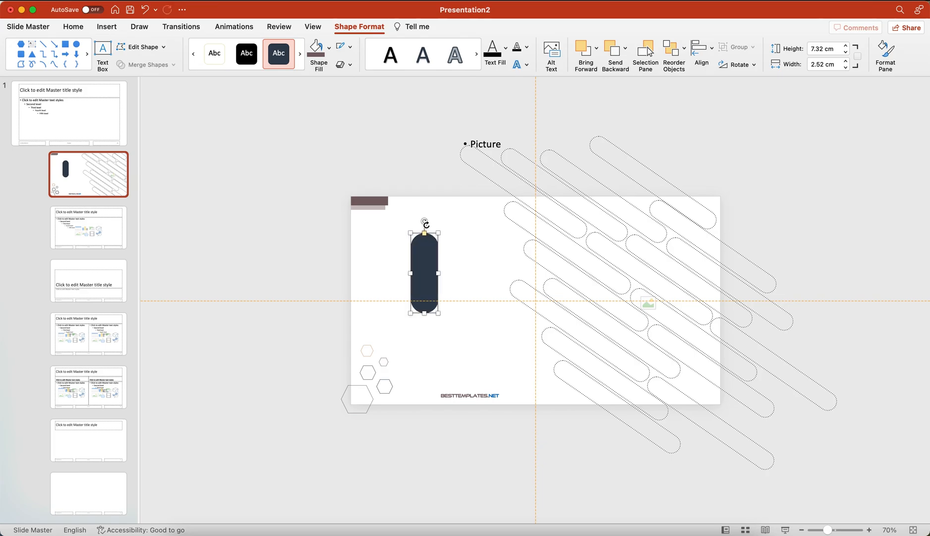
drag(424, 222, 390, 237)
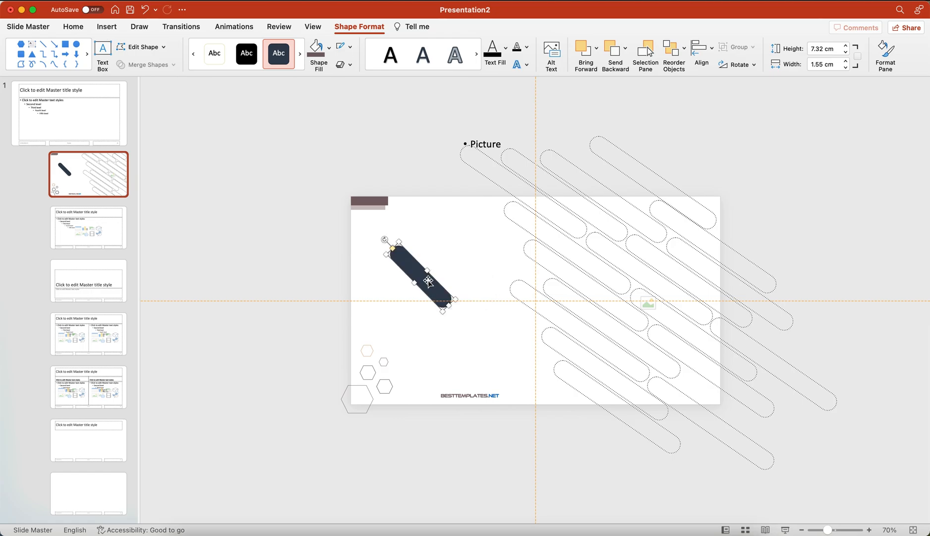
drag(421, 282, 587, 160)
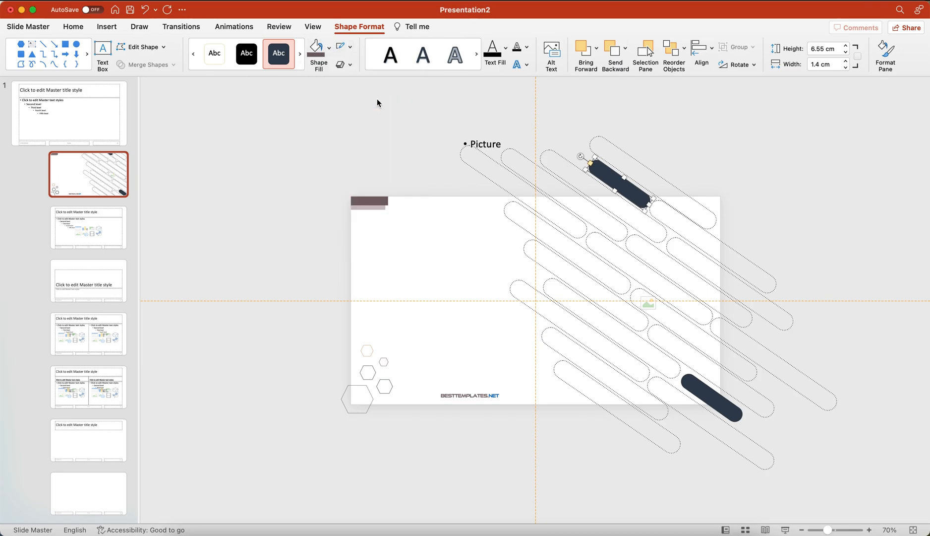
Step: Fill the lower-right bar Blue-Gray, Accent 1, Lighter 60%
click(341, 46)
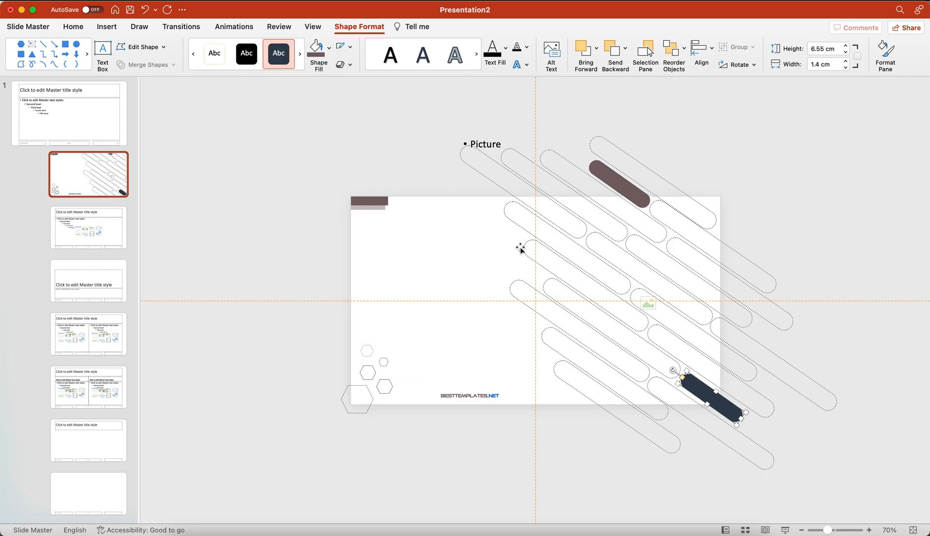
click(316, 46)
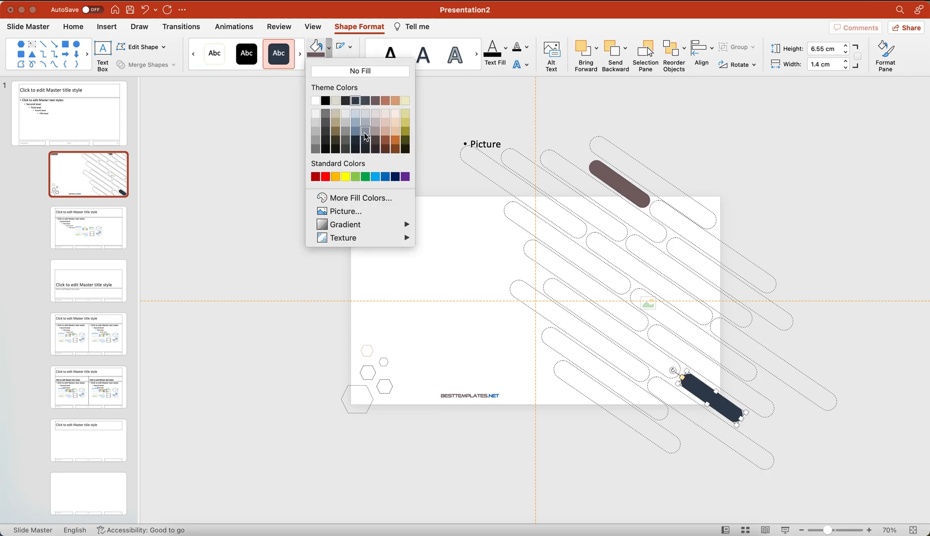
mouse_move(355, 125)
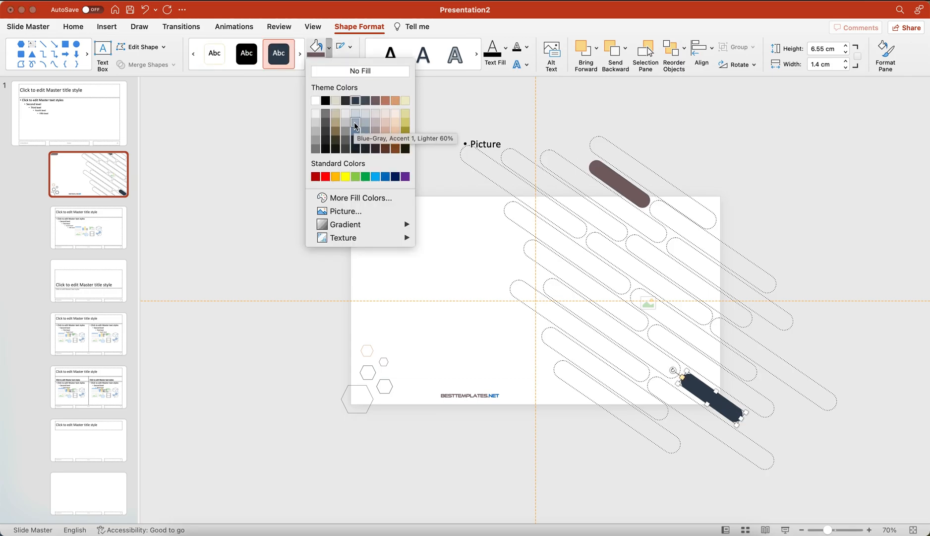
click(356, 124)
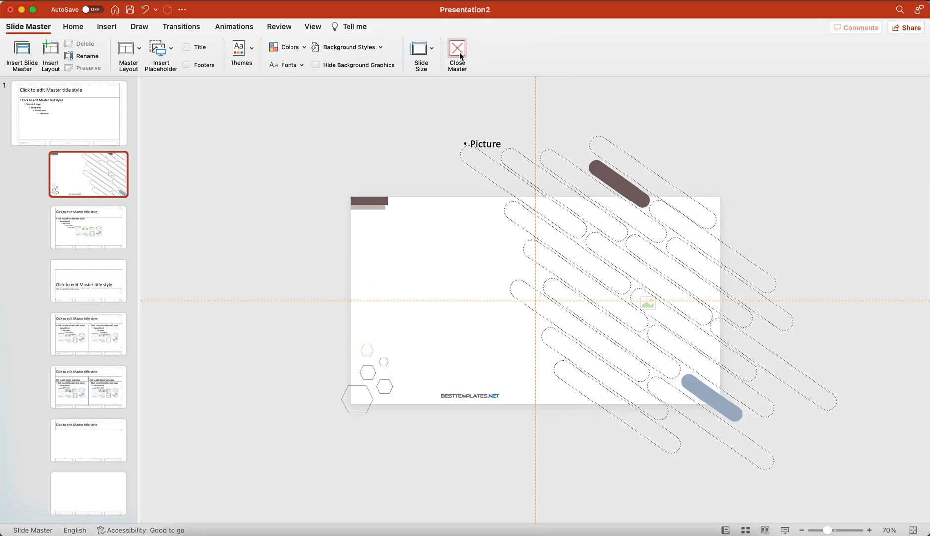
Step: Close the master, apply the picture-placeholder layout, and open its Insert Picture file chooser
click(457, 50)
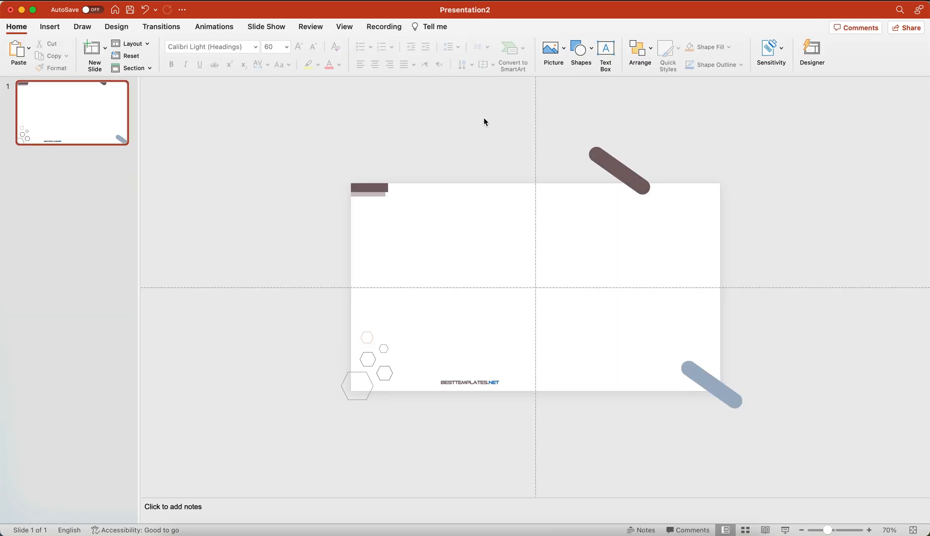
mouse_move(107, 97)
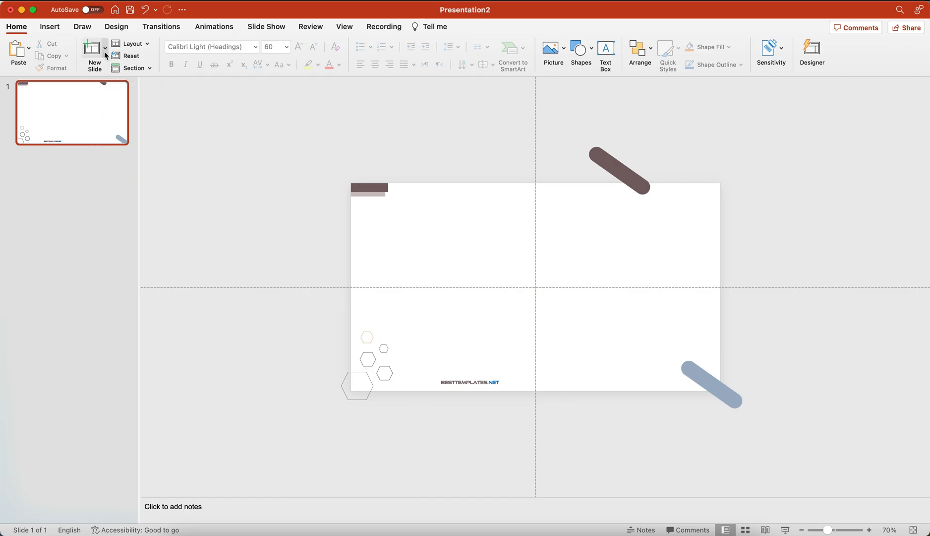
click(94, 53)
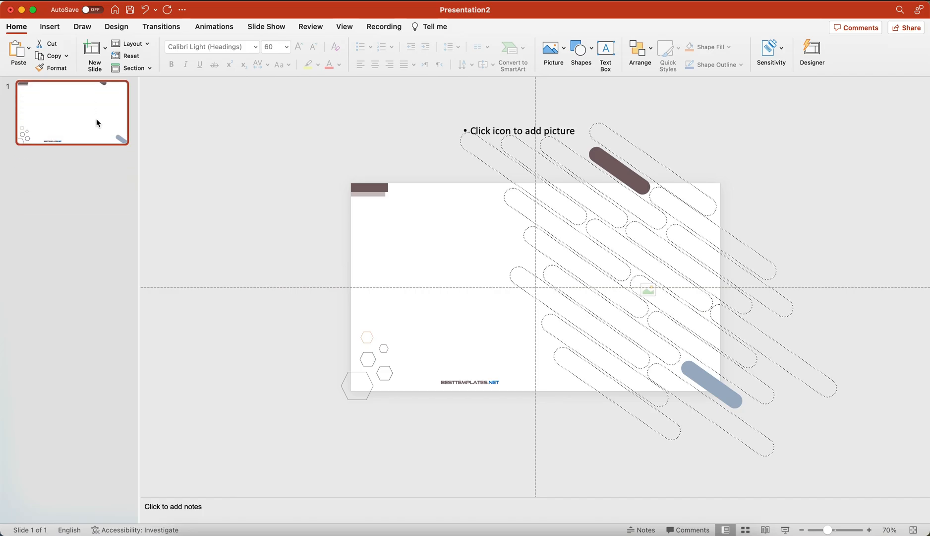
click(648, 291)
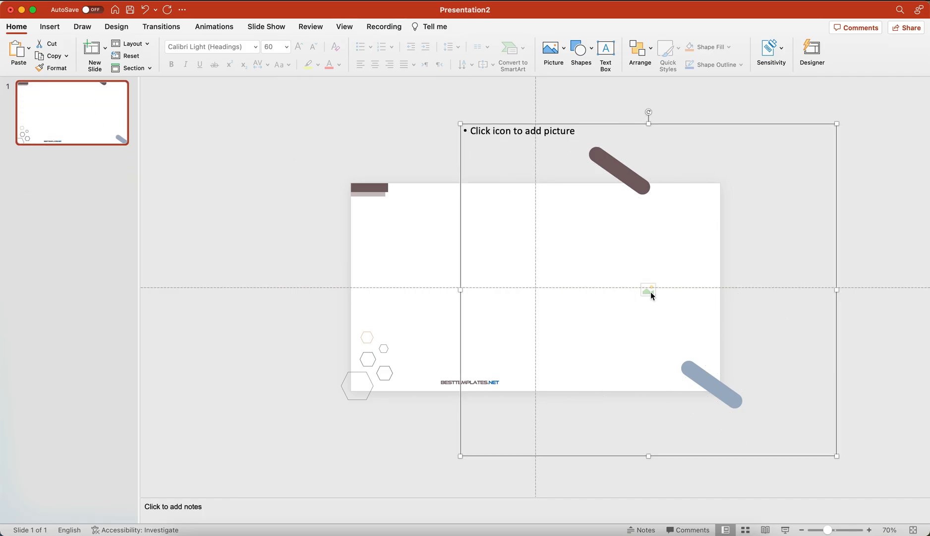
click(649, 291)
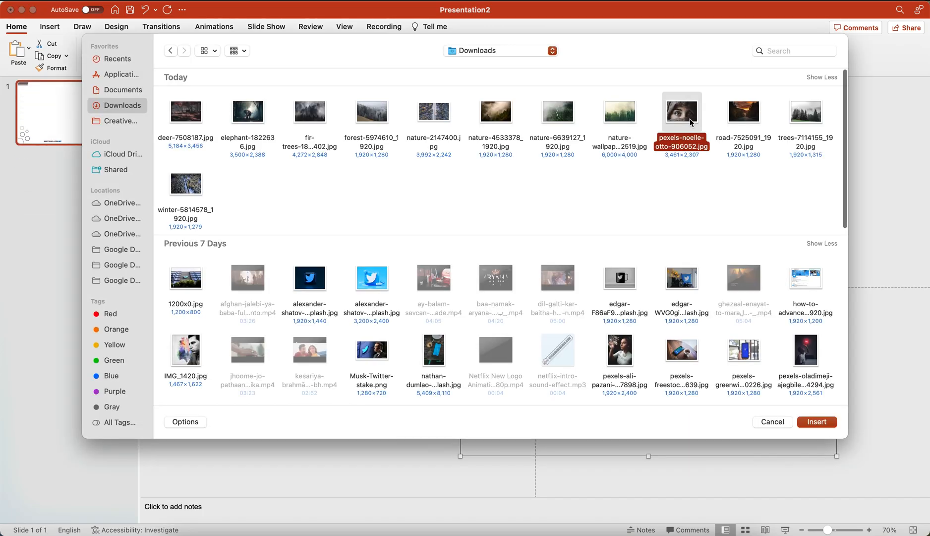
Step: Insert the close-up eyes photo from Downloads into the diagonal bars, then deselect it
click(817, 421)
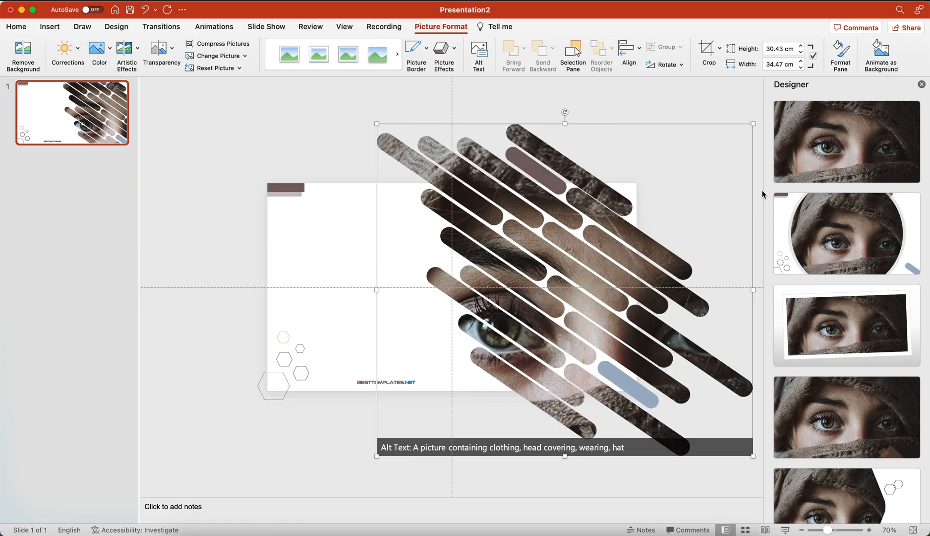
click(16, 26)
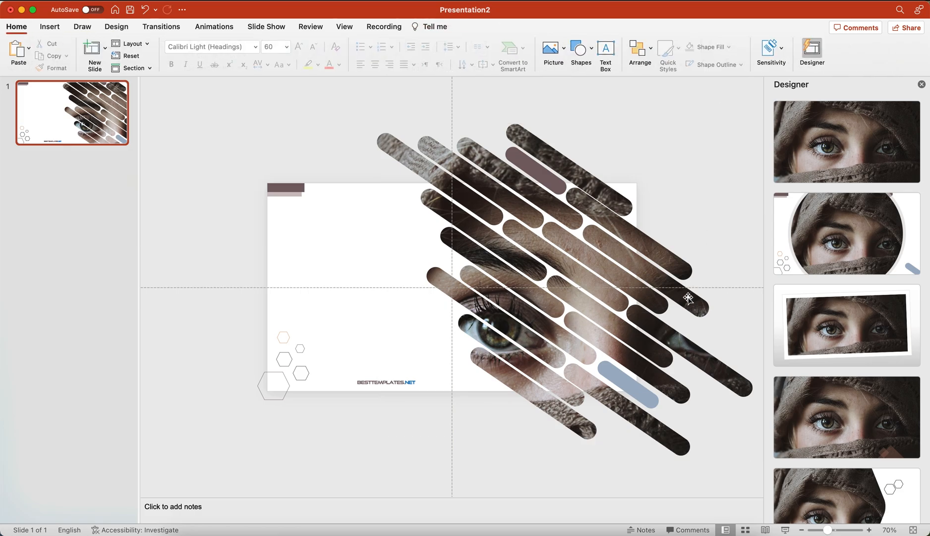
mouse_move(490, 338)
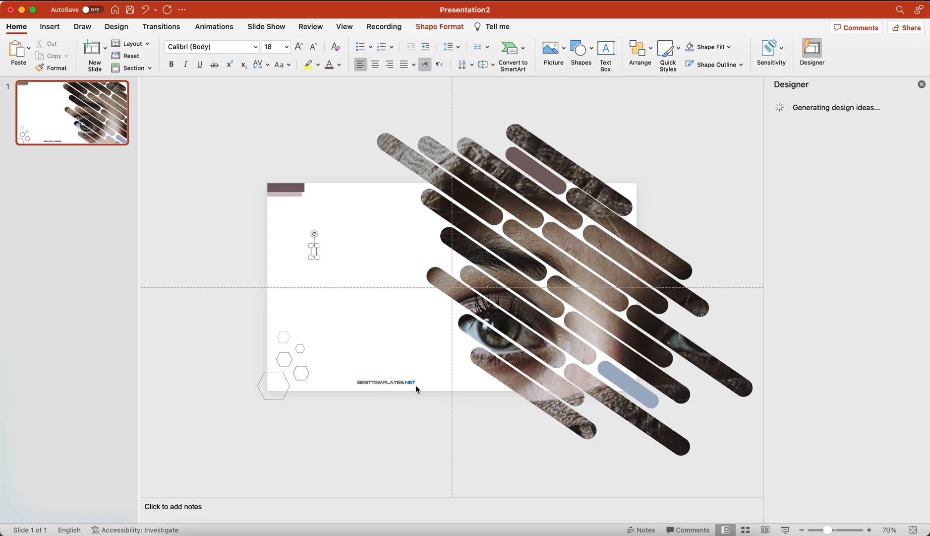
Step: Type the 'Powerpoint presentation' heading, select it for reformatting, and close the Designer pane
text(Powerpoint)
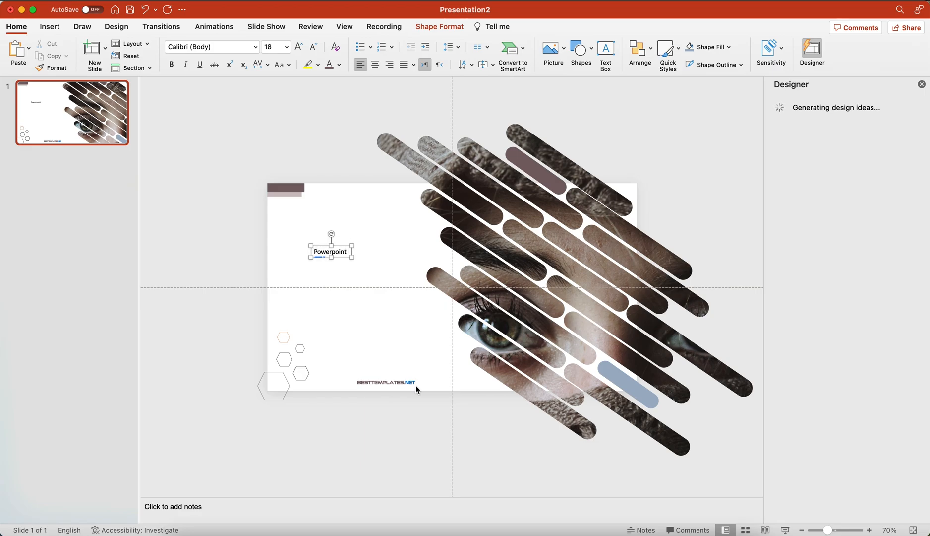
text(presentation)
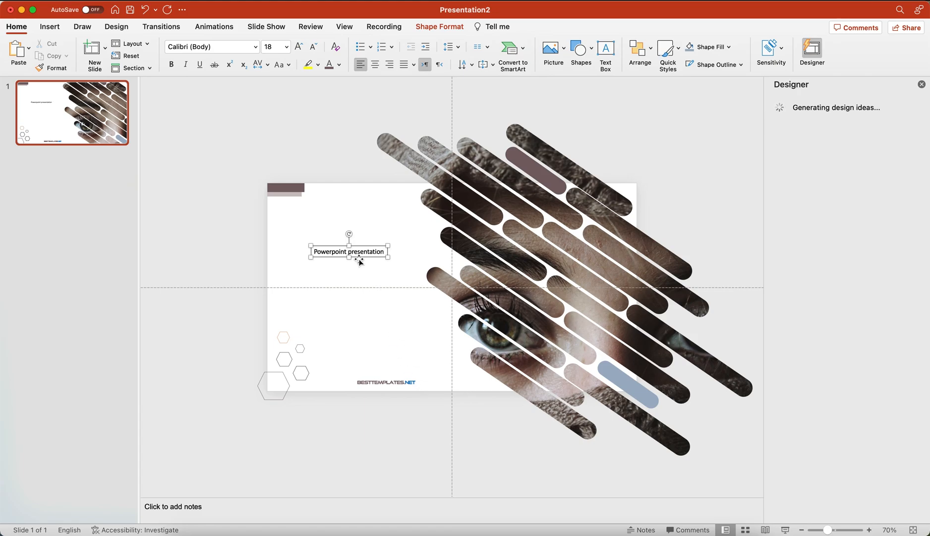
drag(349, 250, 320, 246)
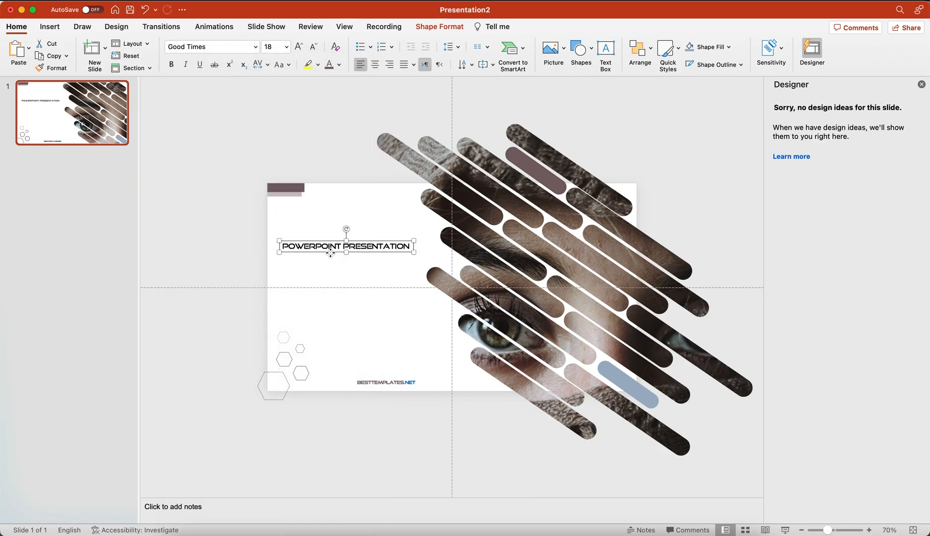
click(341, 64)
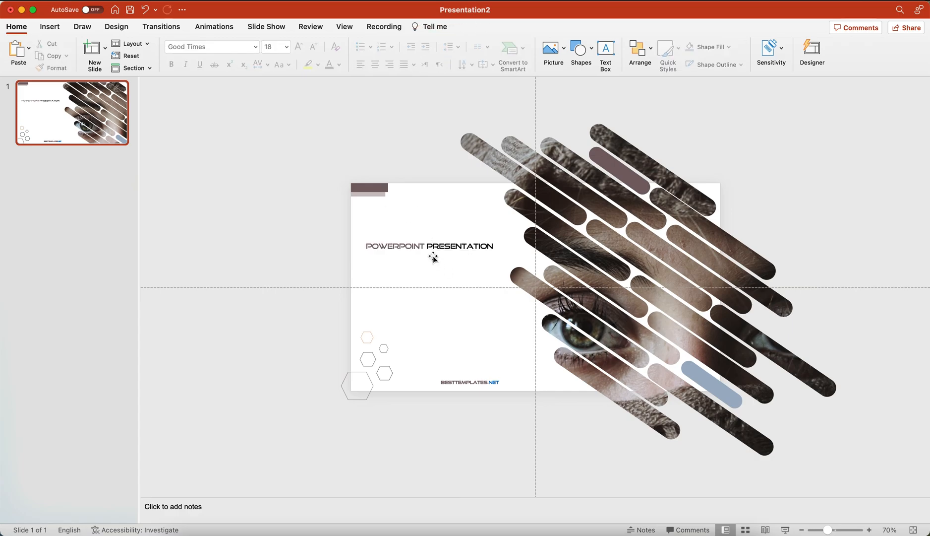
click(341, 64)
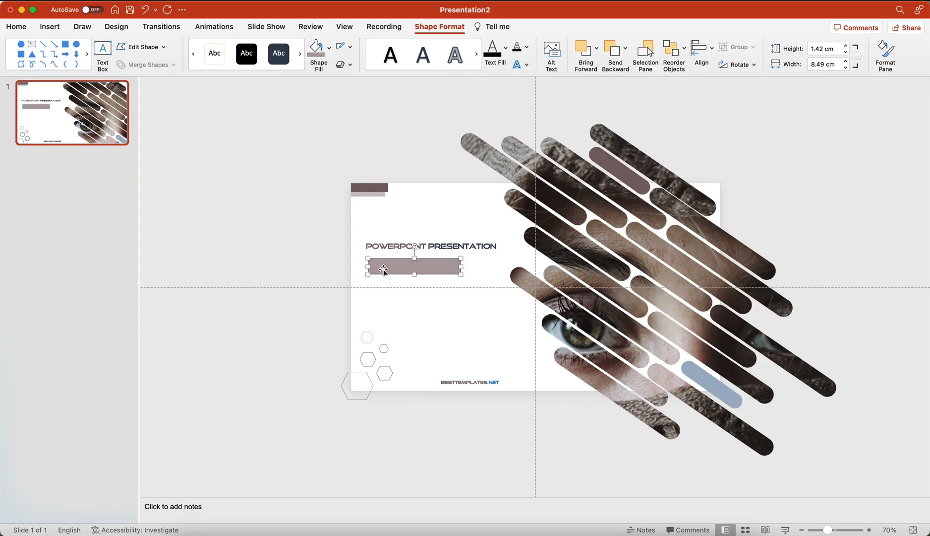
Step: Label the bar under the title 'SUB HEADING HERE', narrow it to fit, and choose its fill
right_click(414, 267)
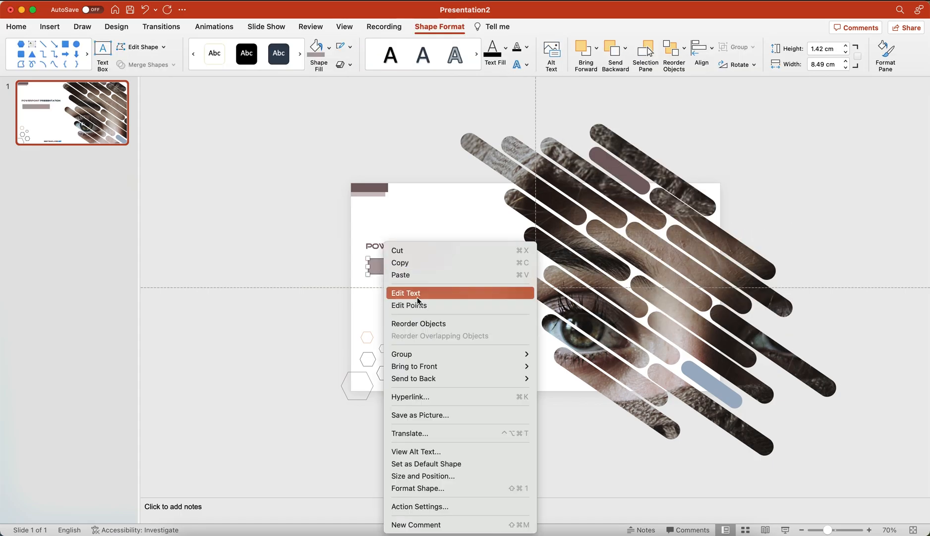
click(405, 292)
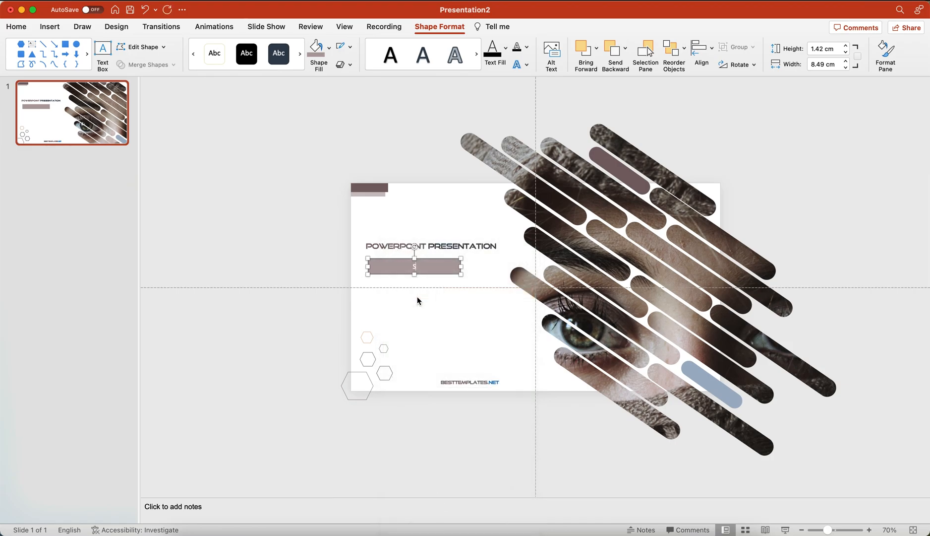
text(SUB Hea)
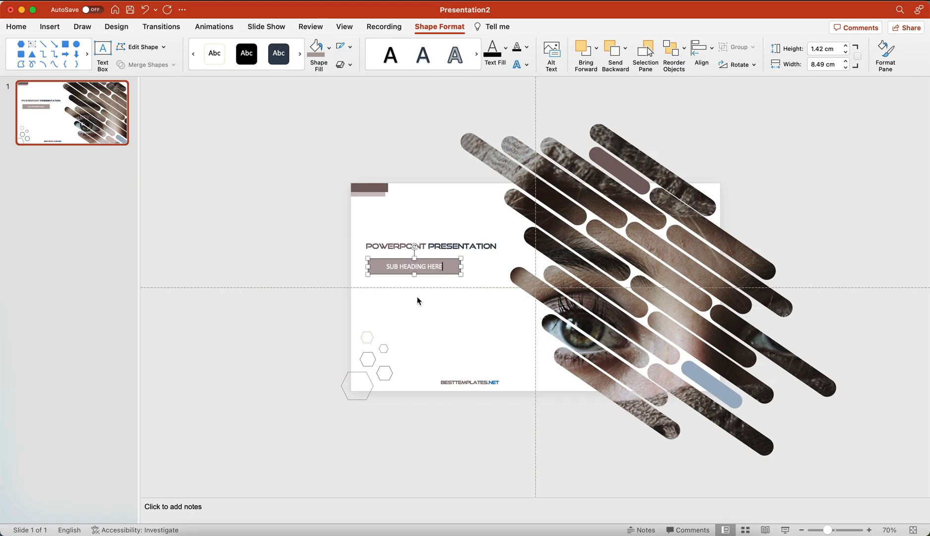
click(16, 26)
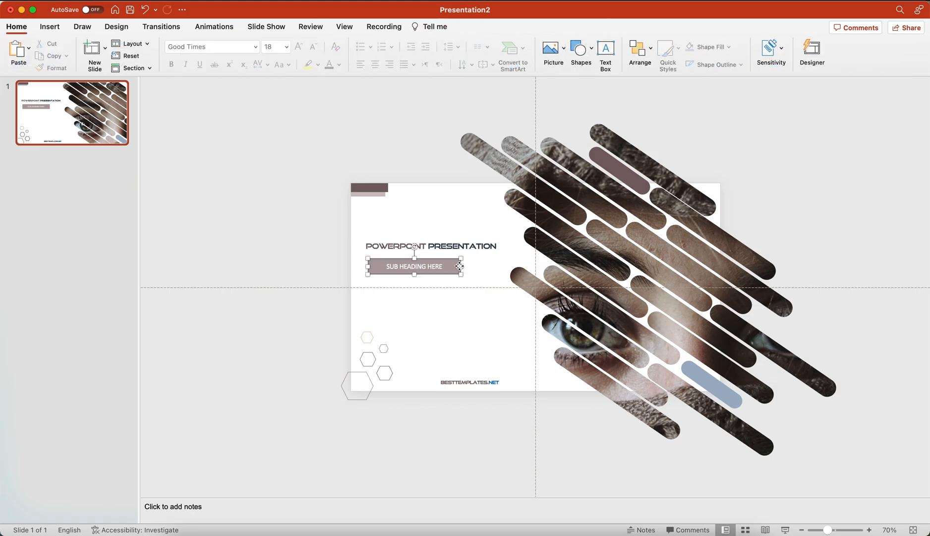
drag(460, 266, 442, 269)
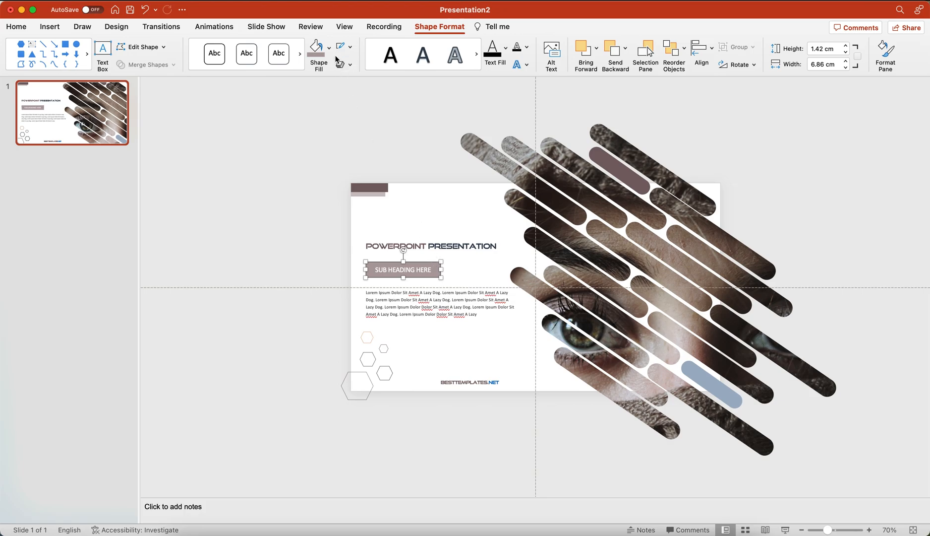
click(330, 47)
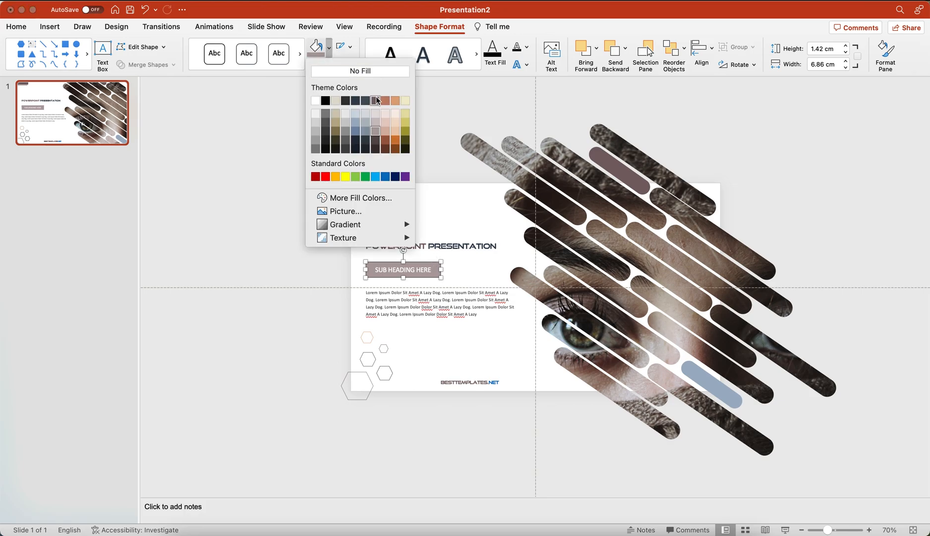